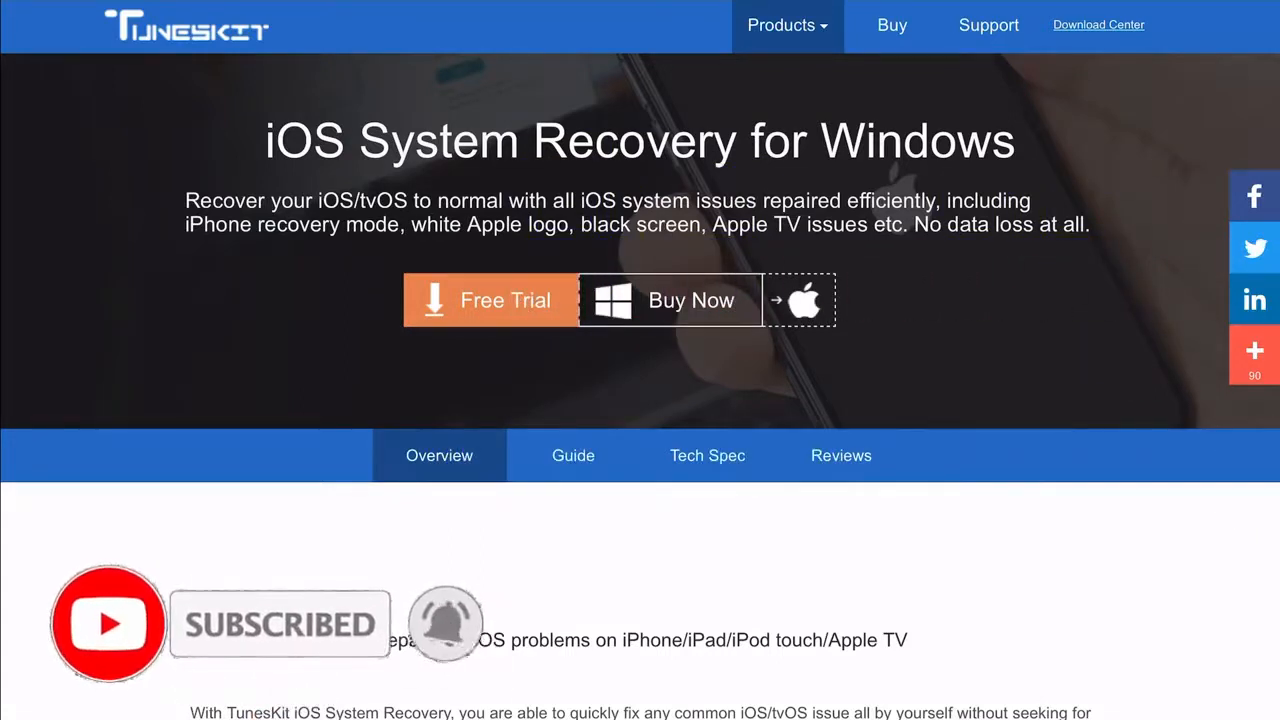
# - Scroll the Overview page past the fixable-issue icons and no-data-loss banner to the two repair modes section
pyautogui.scroll(-3)
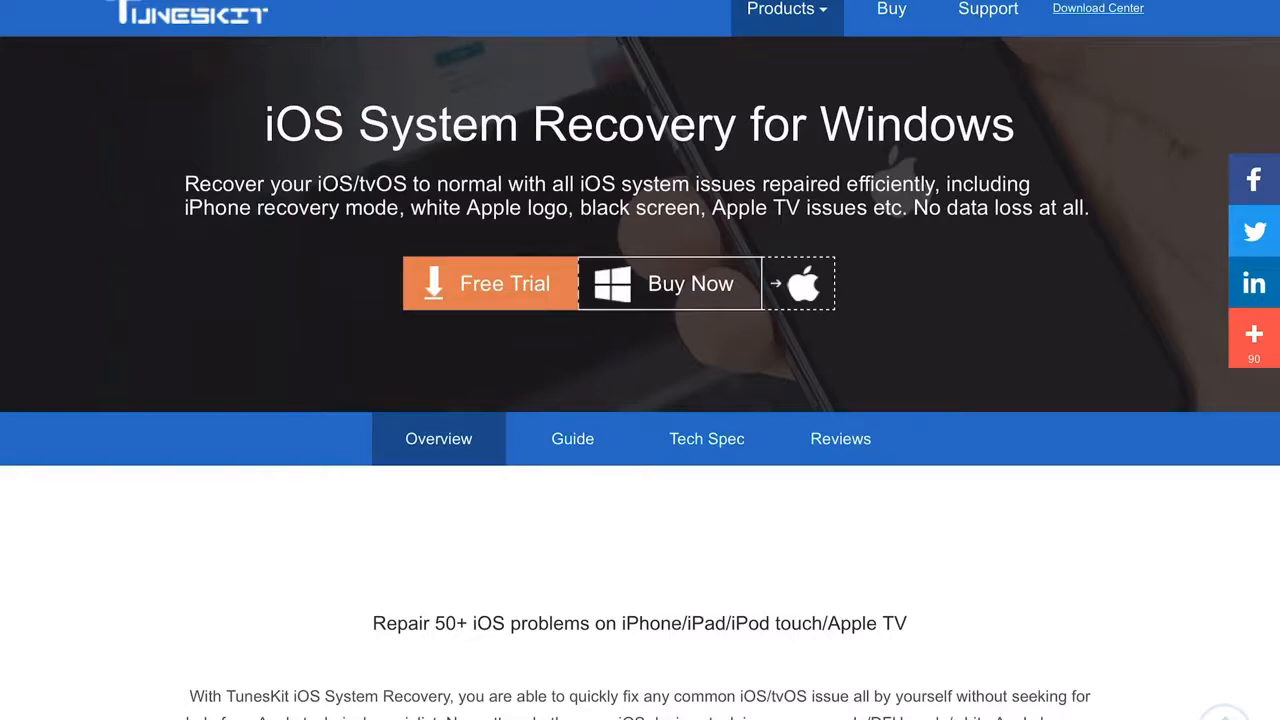
pyautogui.scroll(-3)
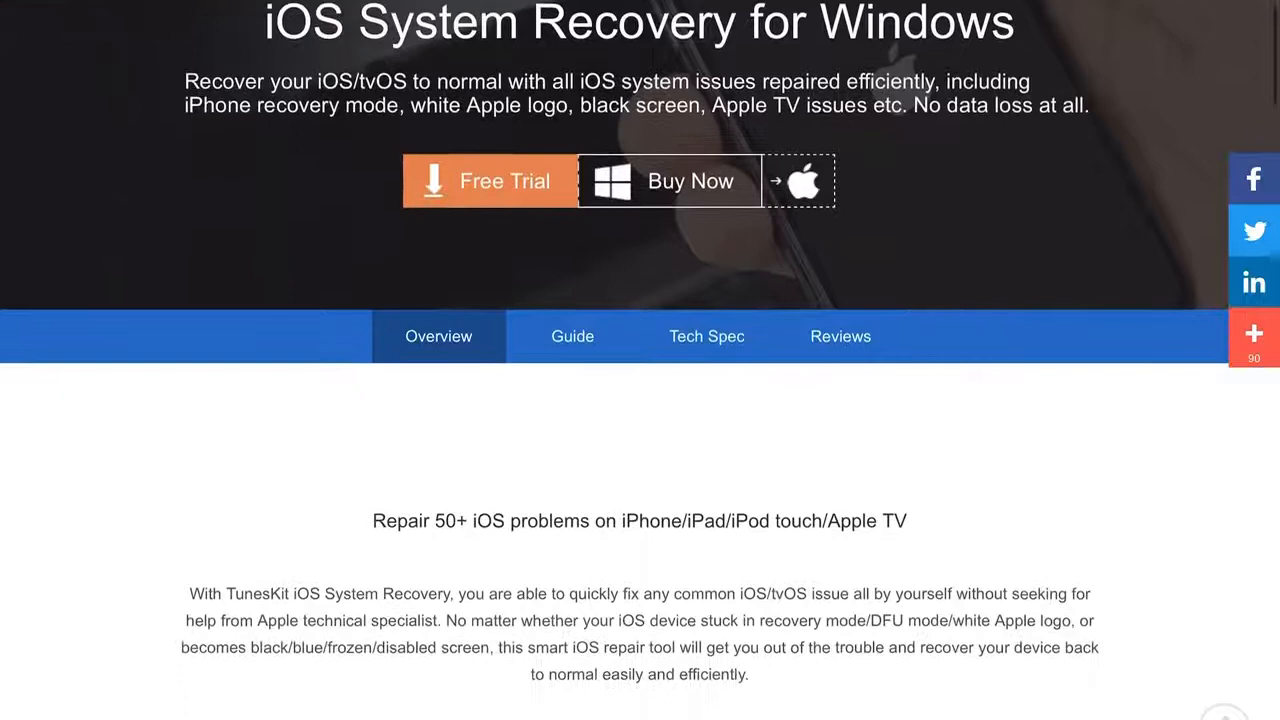
pyautogui.scroll(-3)
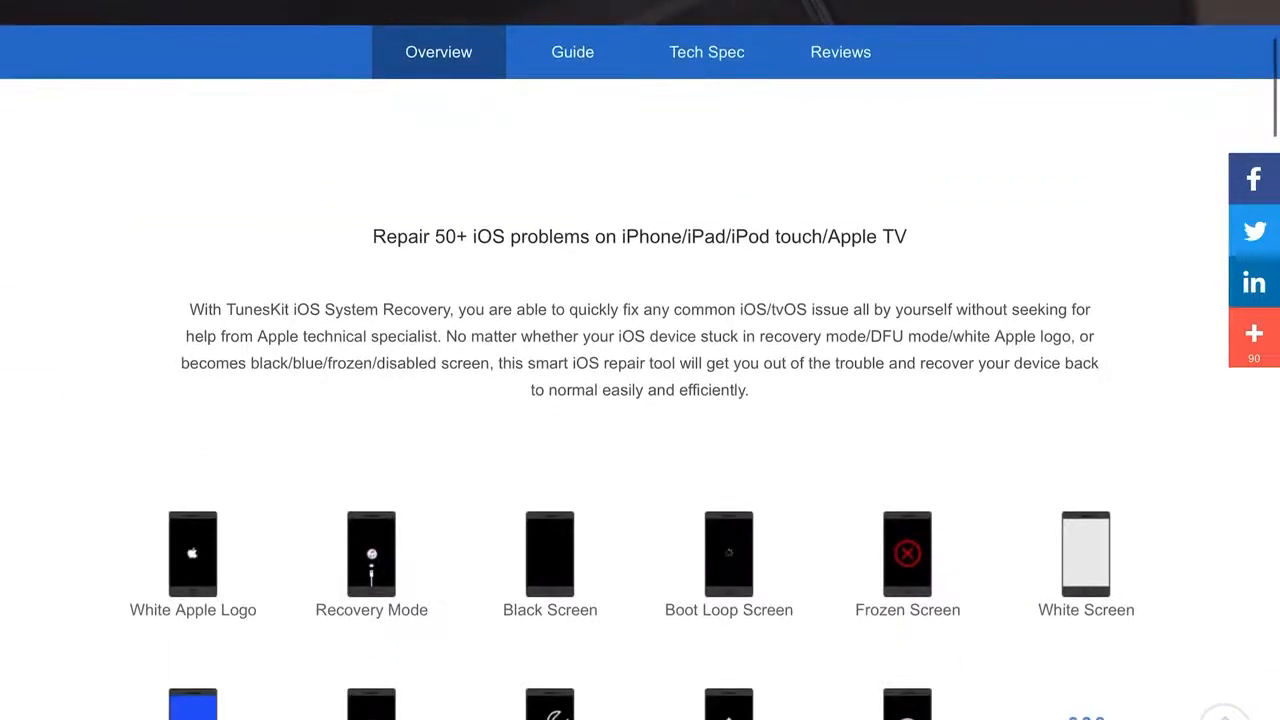
pyautogui.scroll(-3)
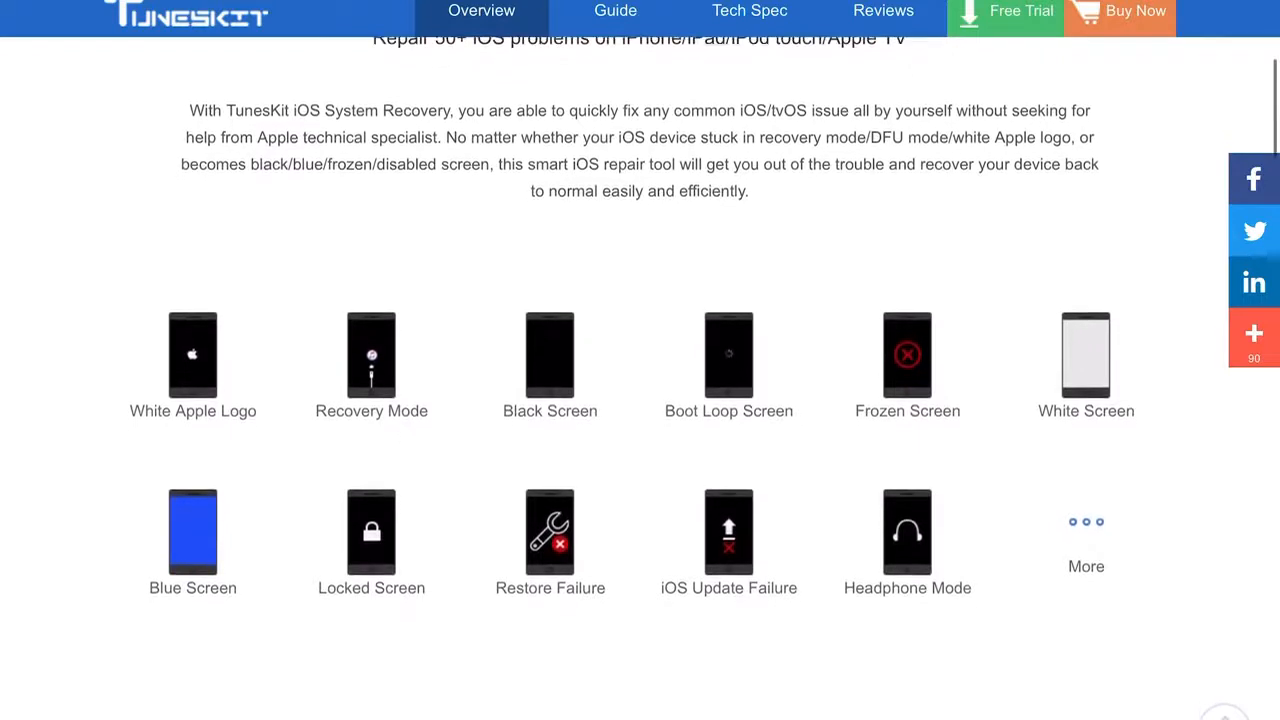
pyautogui.scroll(3)
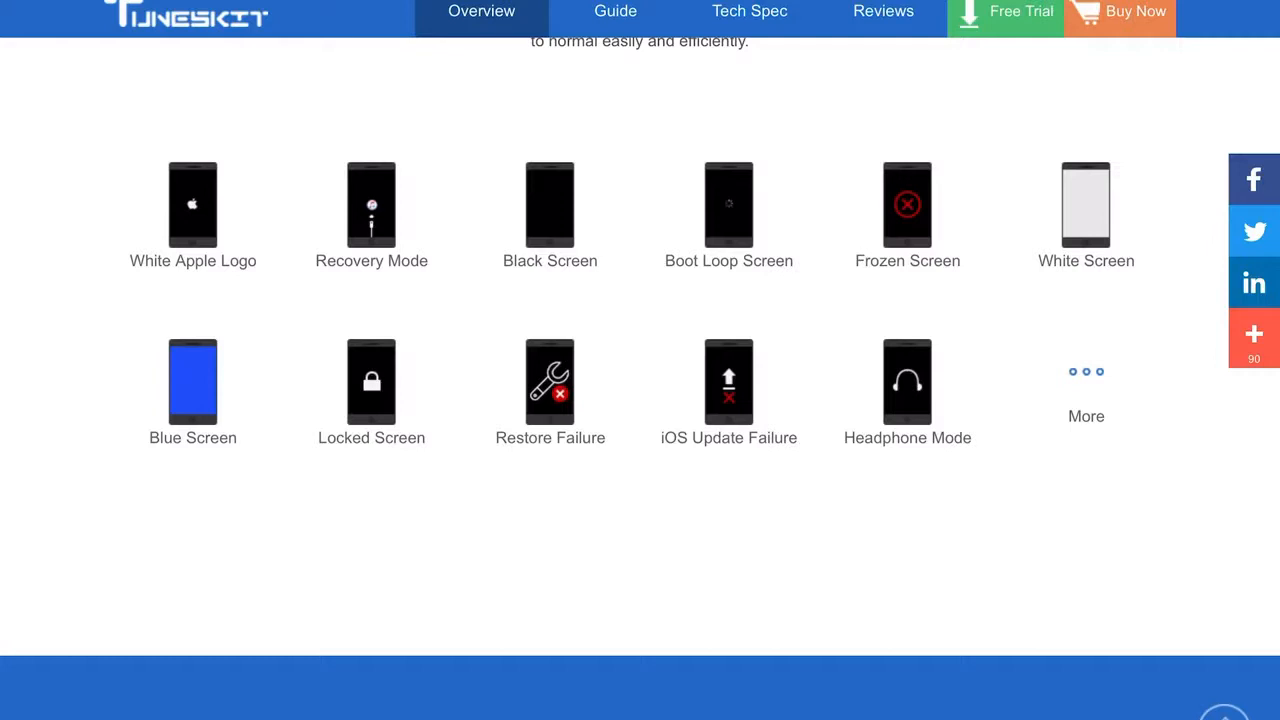
pyautogui.scroll(-3)
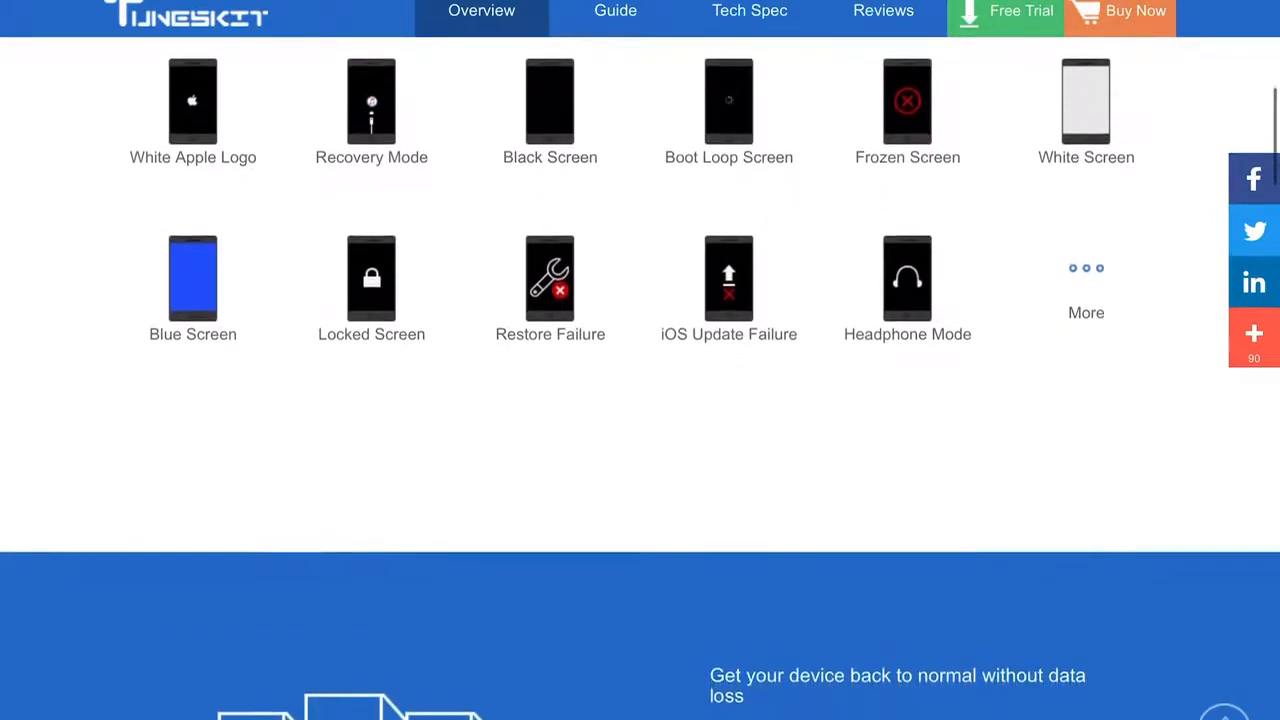
pyautogui.scroll(-3)
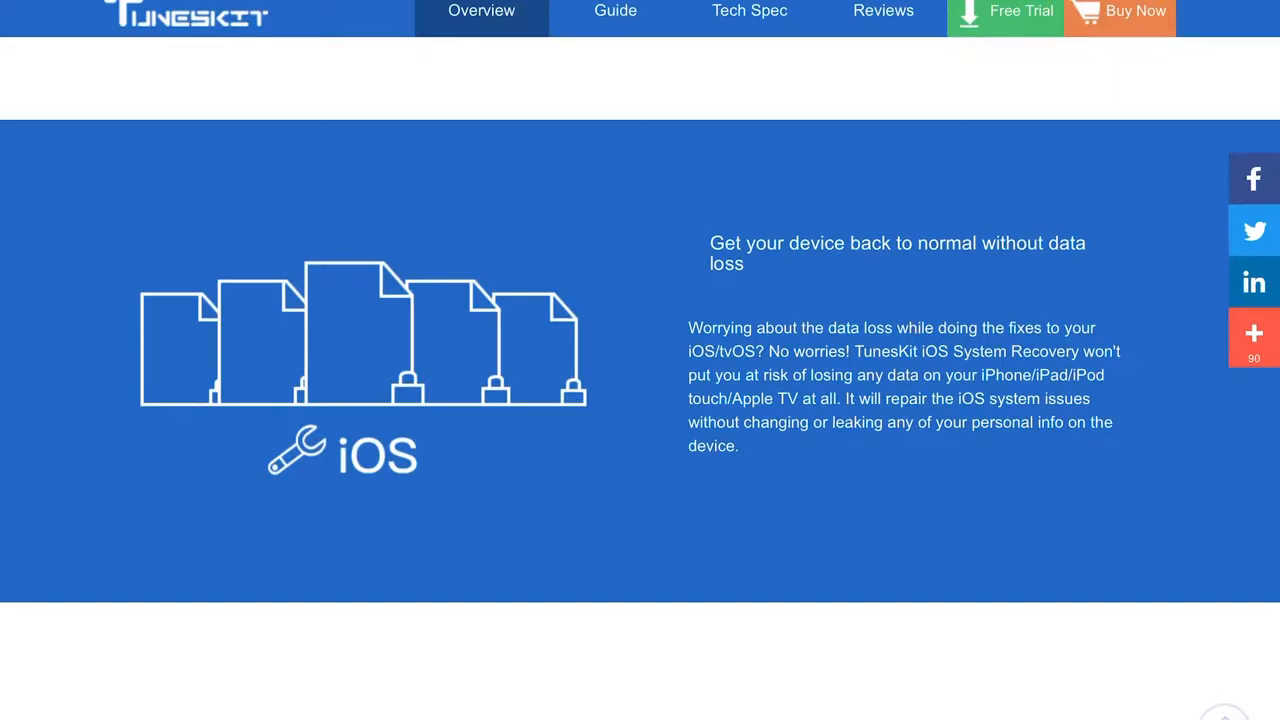
pyautogui.scroll(-3)
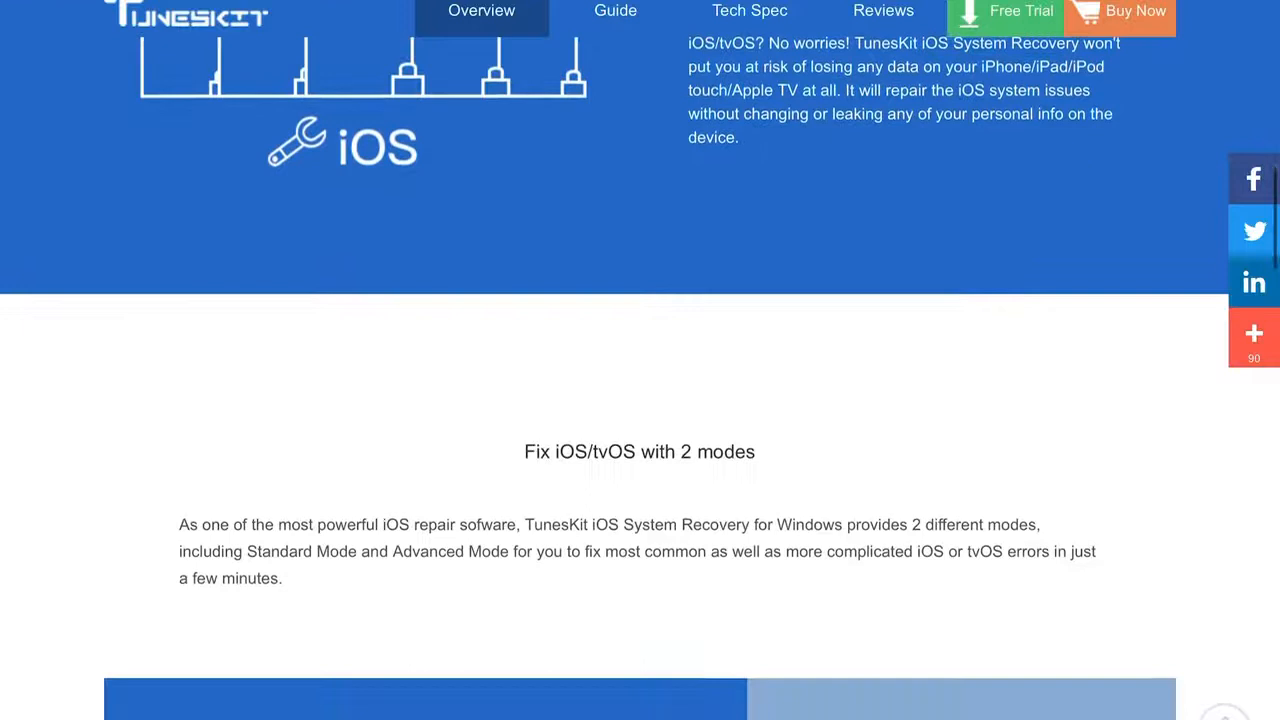
pyautogui.scroll(-3)
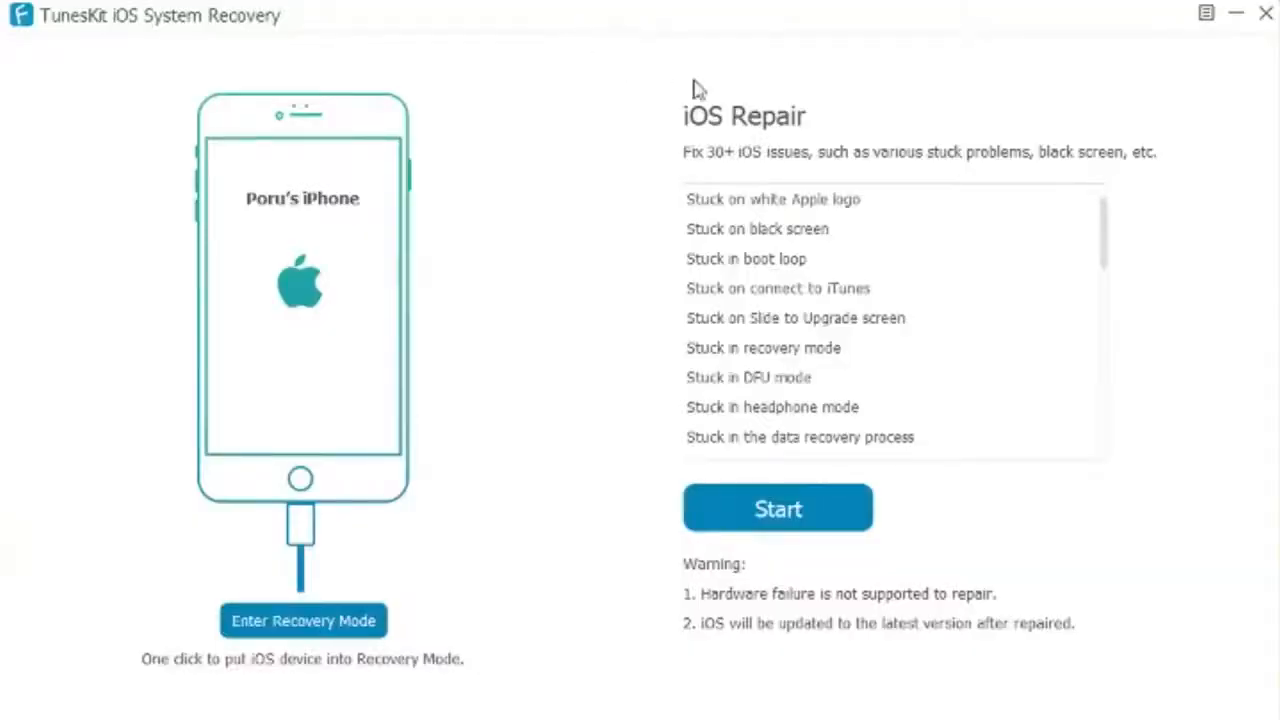
pyautogui.moveTo(856, 198)
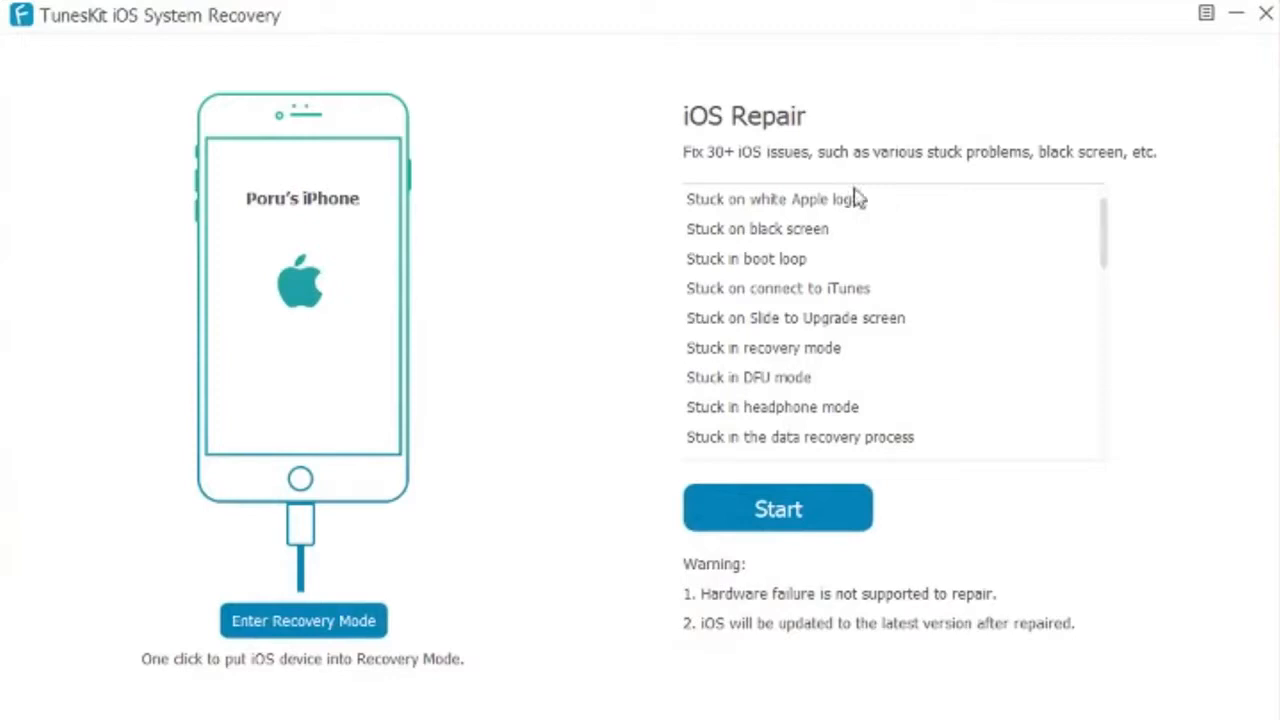
pyautogui.moveTo(336, 584)
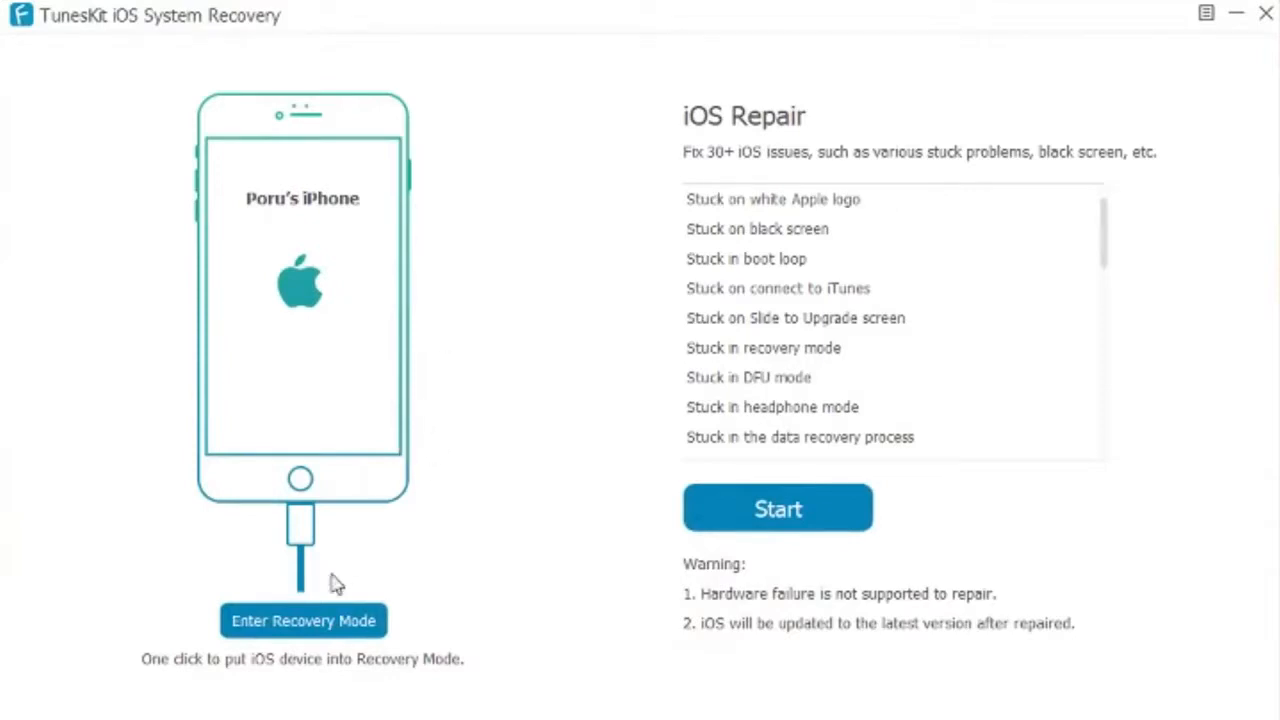
pyautogui.moveTo(800, 228)
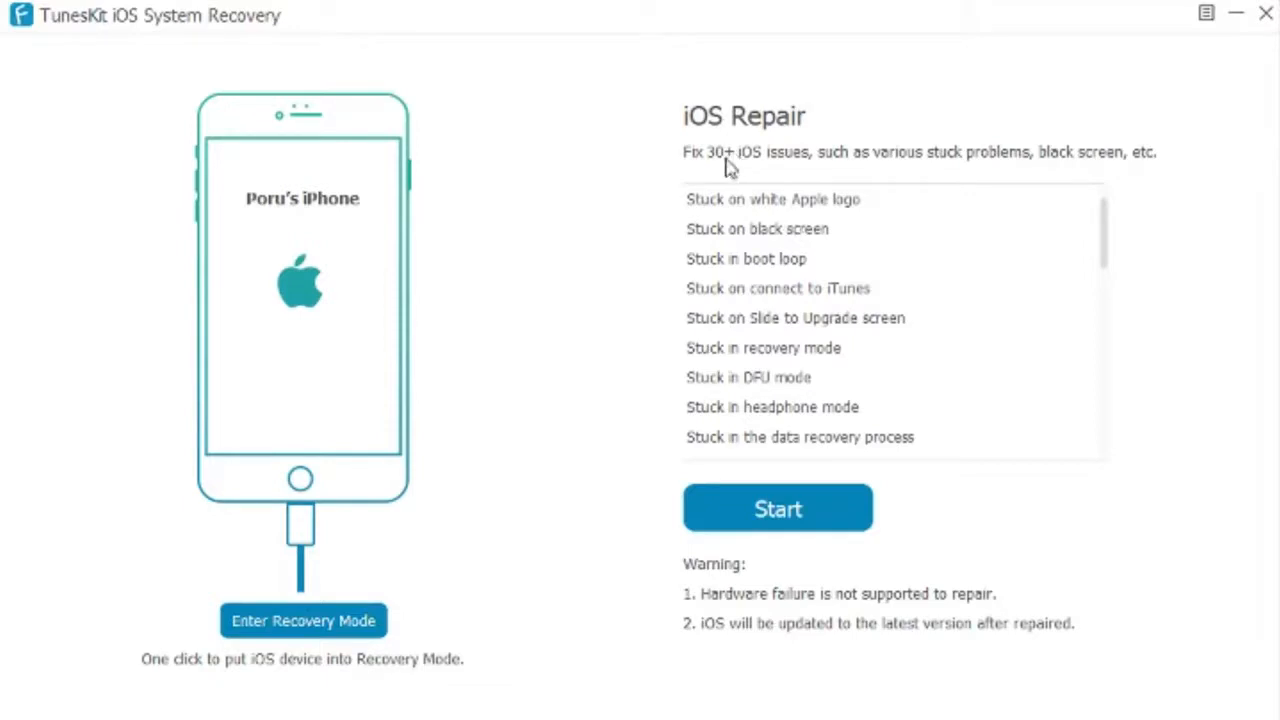
pyautogui.moveTo(988, 76)
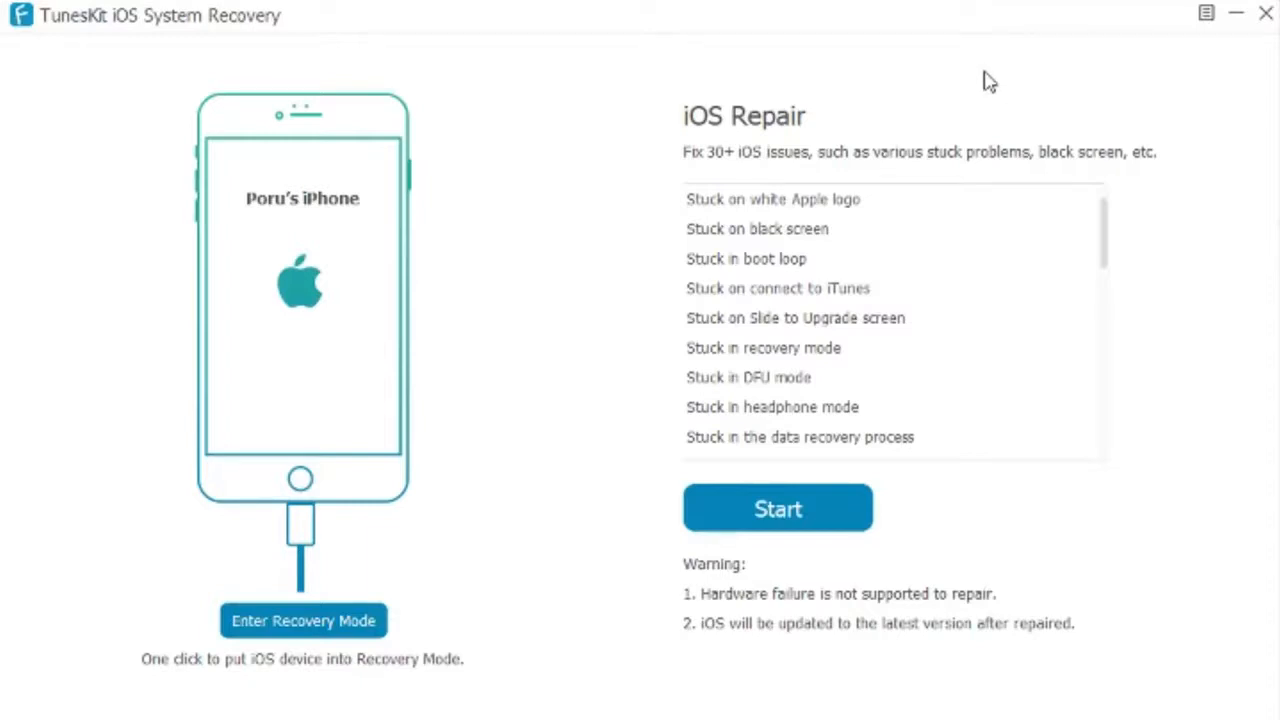
pyautogui.moveTo(956, 106)
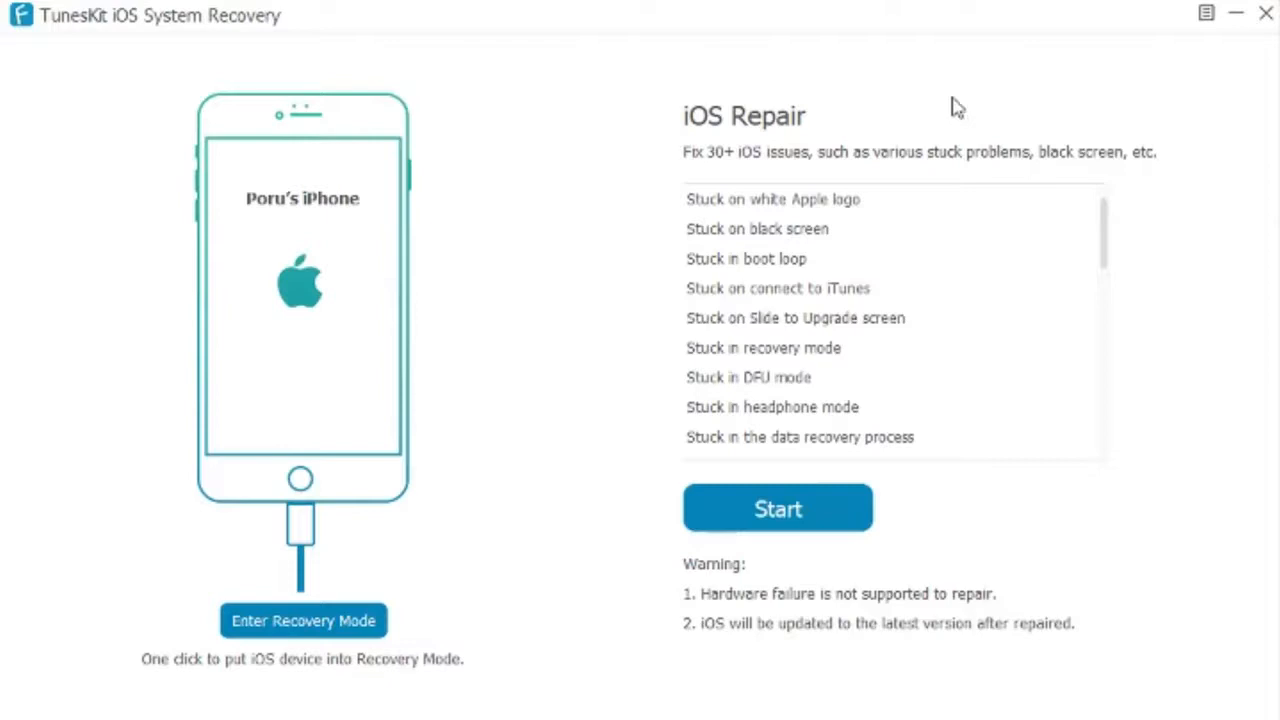
pyautogui.moveTo(904, 220)
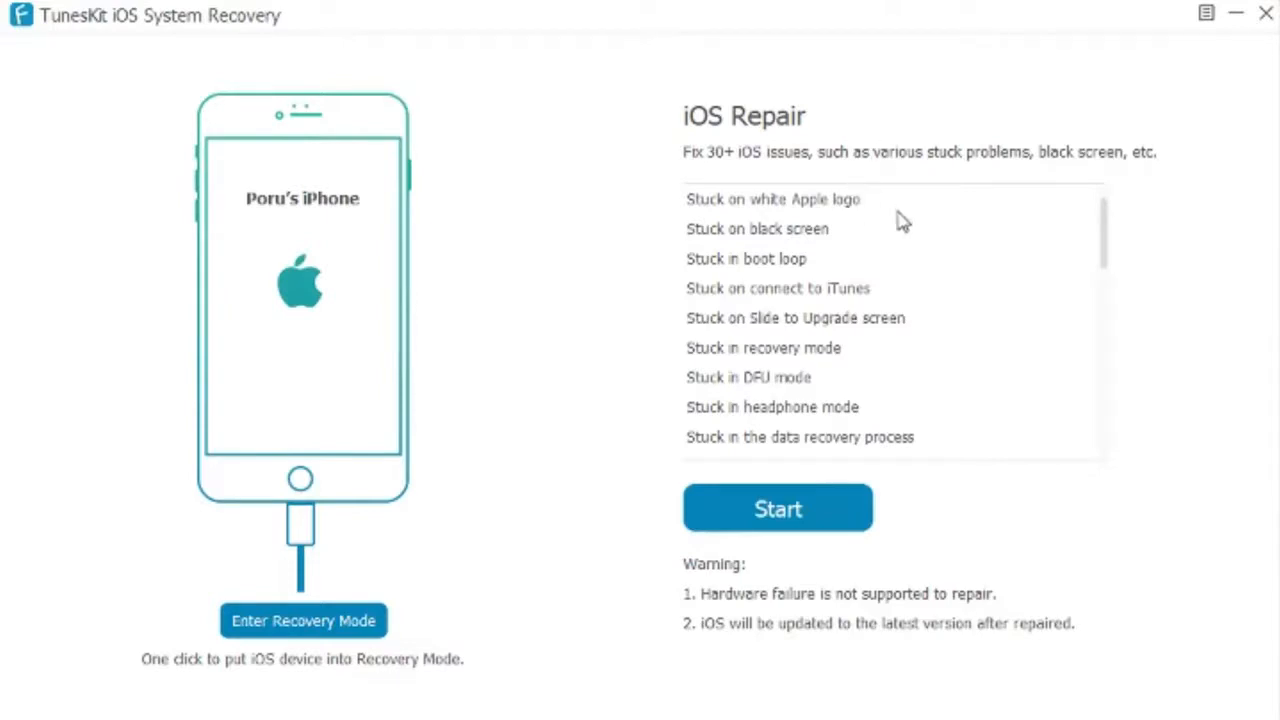
pyautogui.moveTo(856, 244)
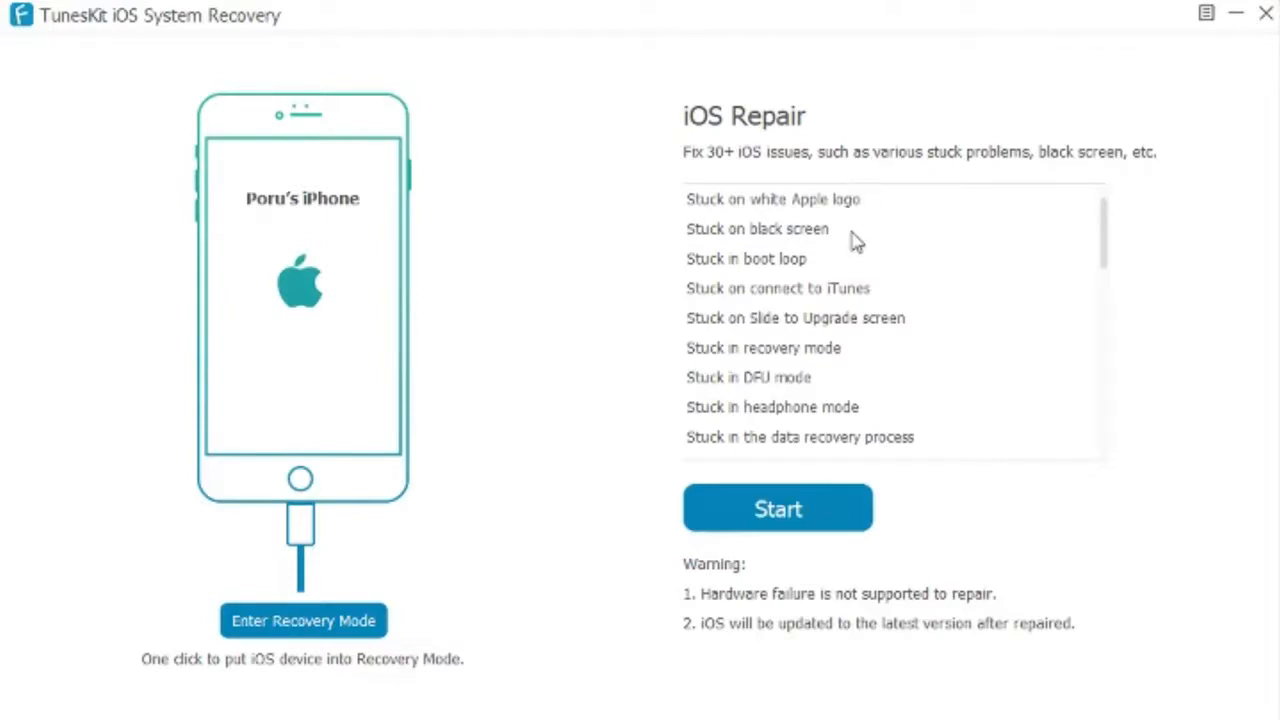
pyautogui.moveTo(836, 272)
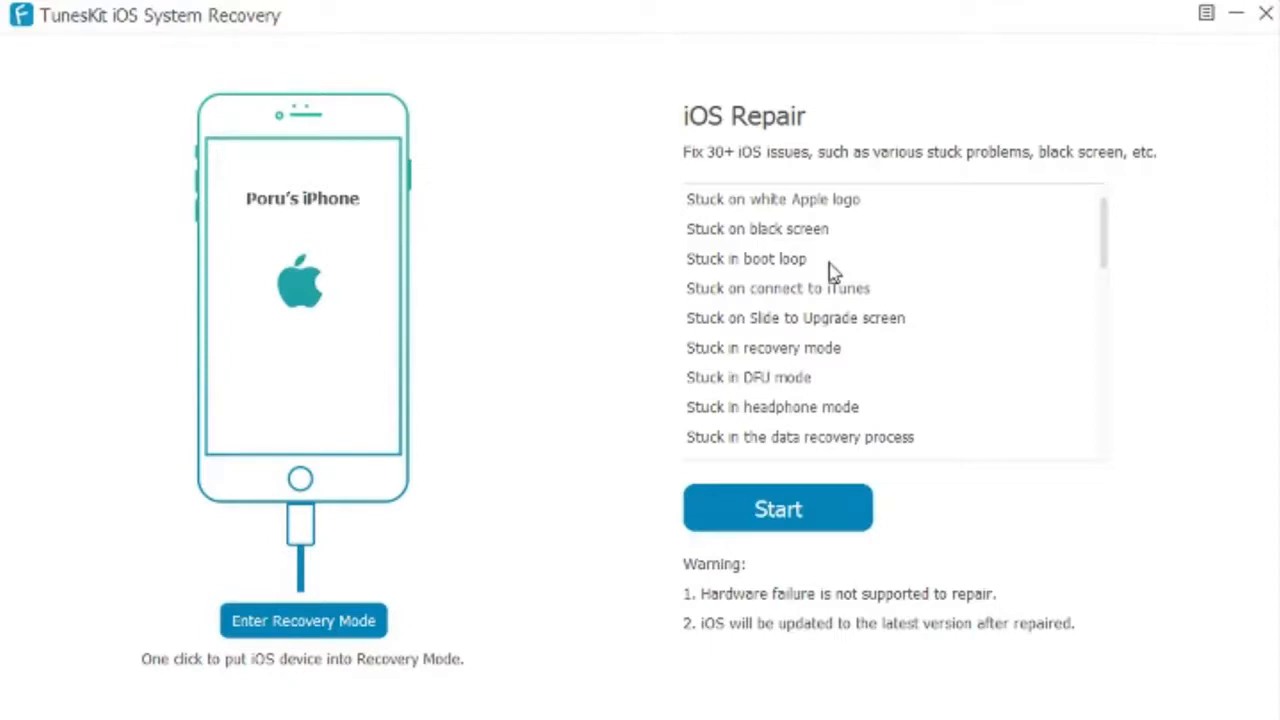
pyautogui.moveTo(862, 292)
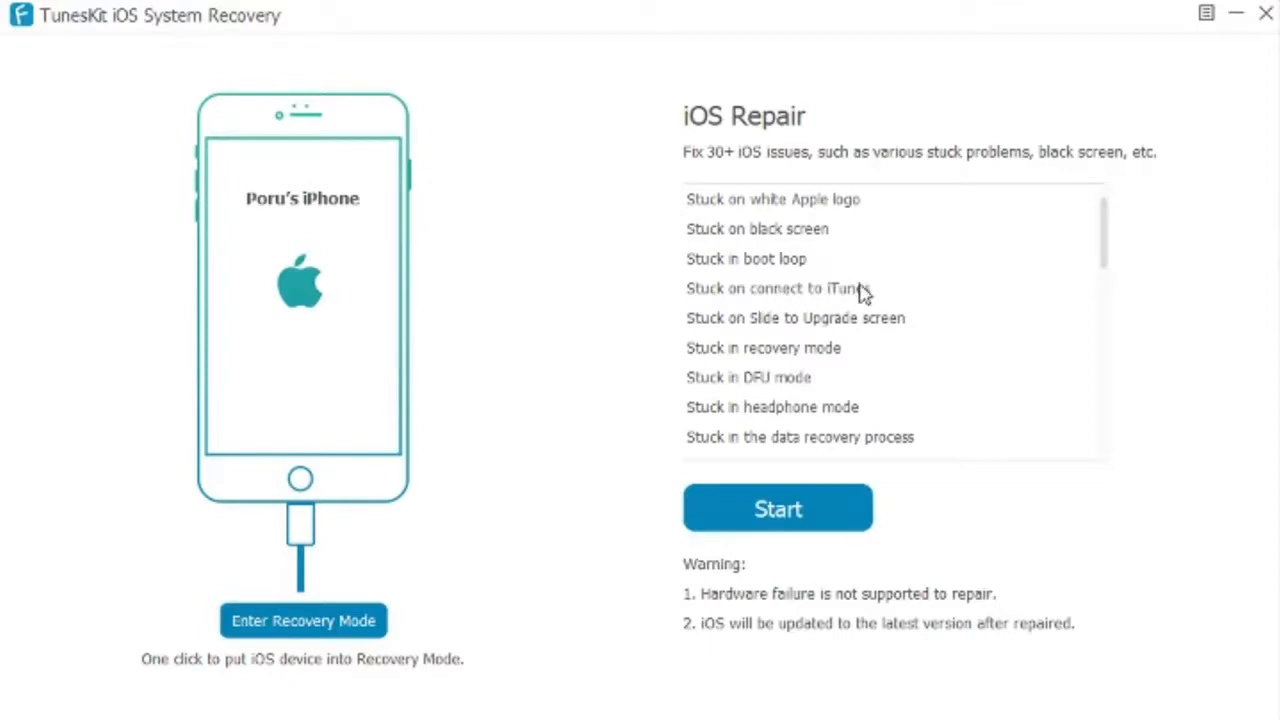
pyautogui.moveTo(904, 308)
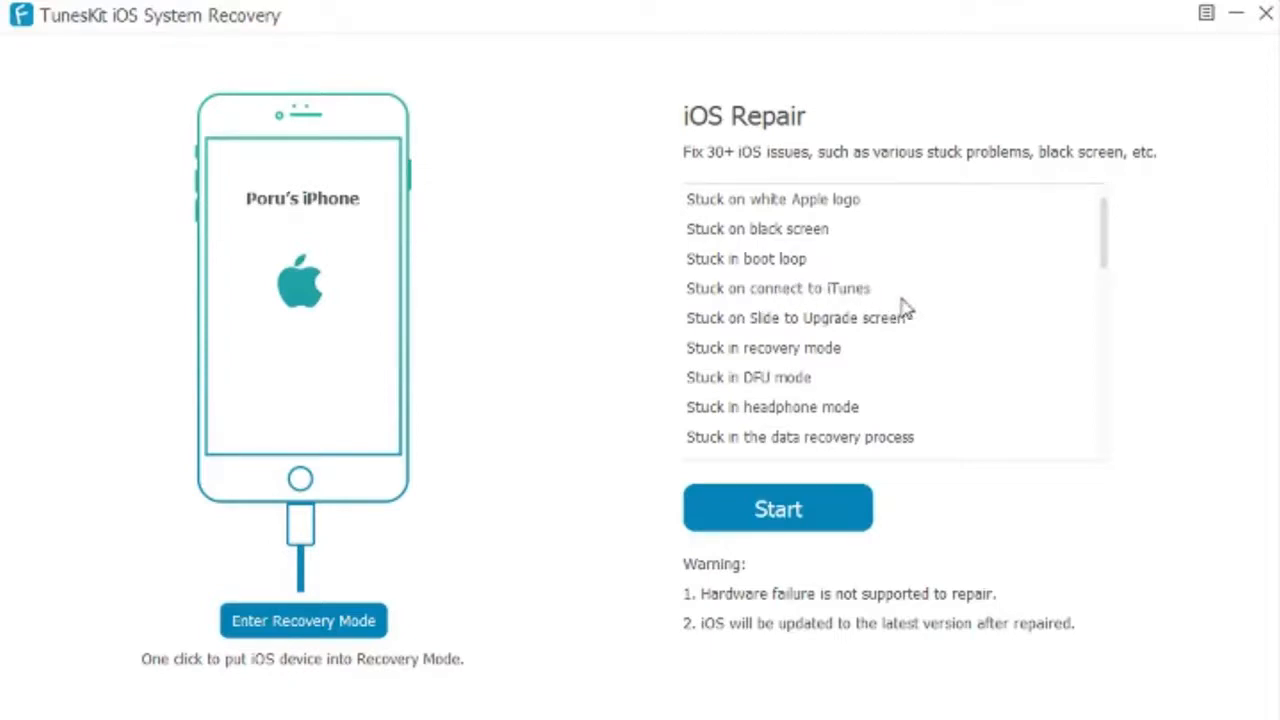
pyautogui.moveTo(950, 330)
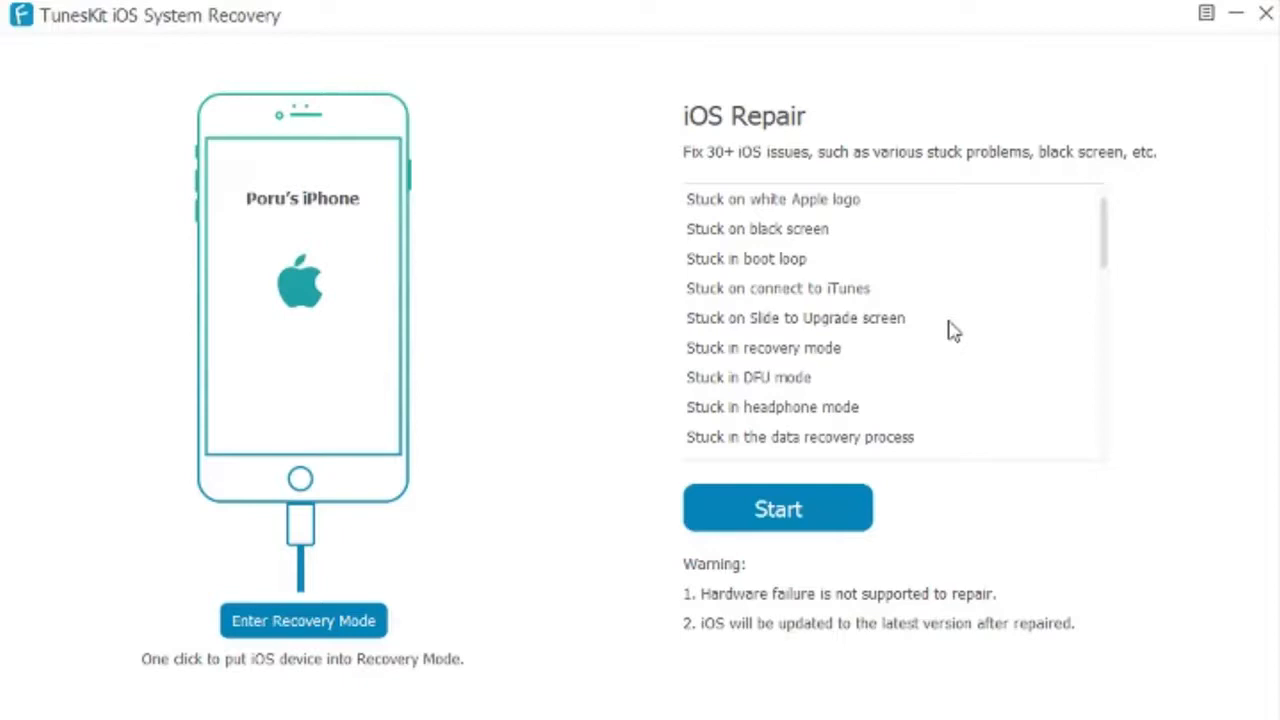
pyautogui.moveTo(1044, 324)
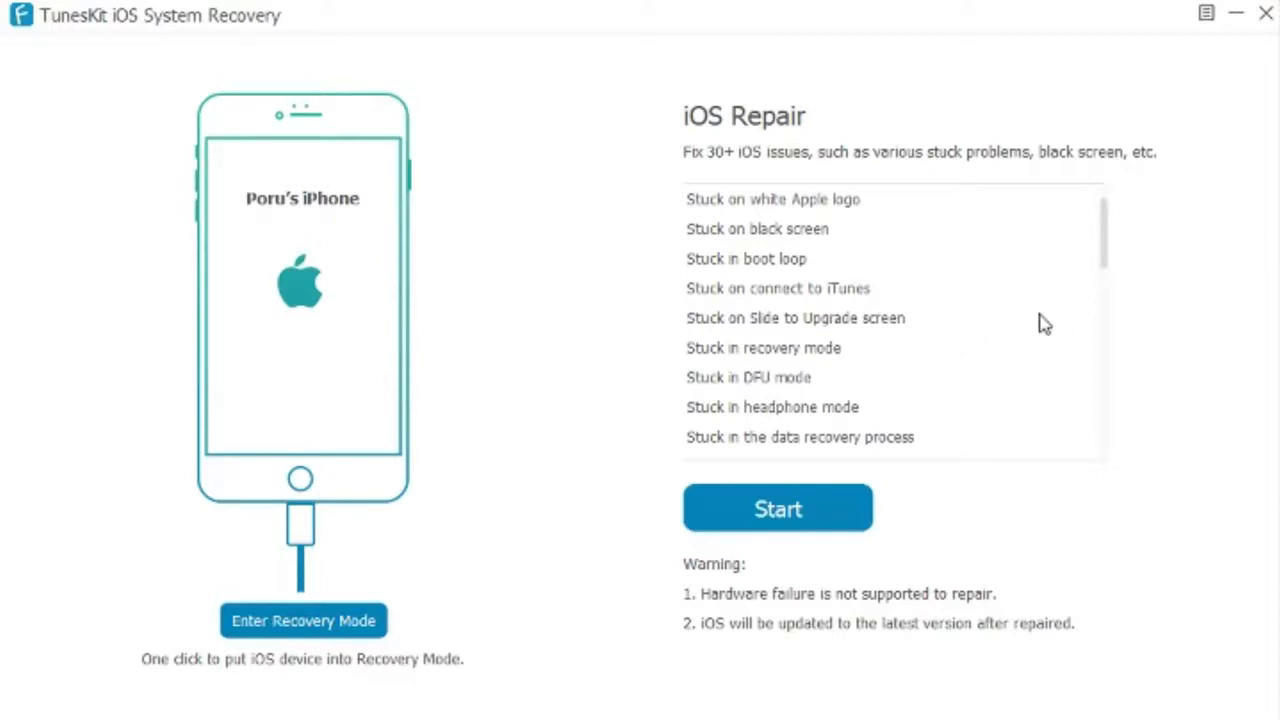
pyautogui.moveTo(818, 388)
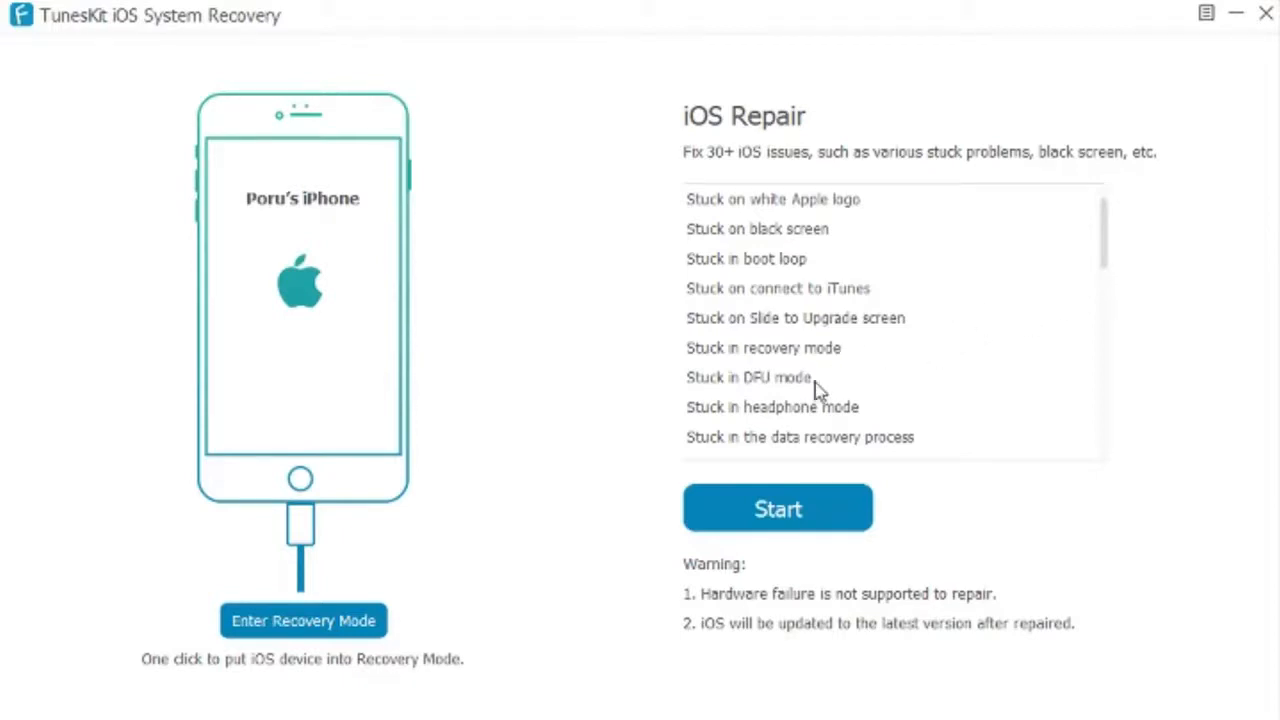
pyautogui.moveTo(918, 424)
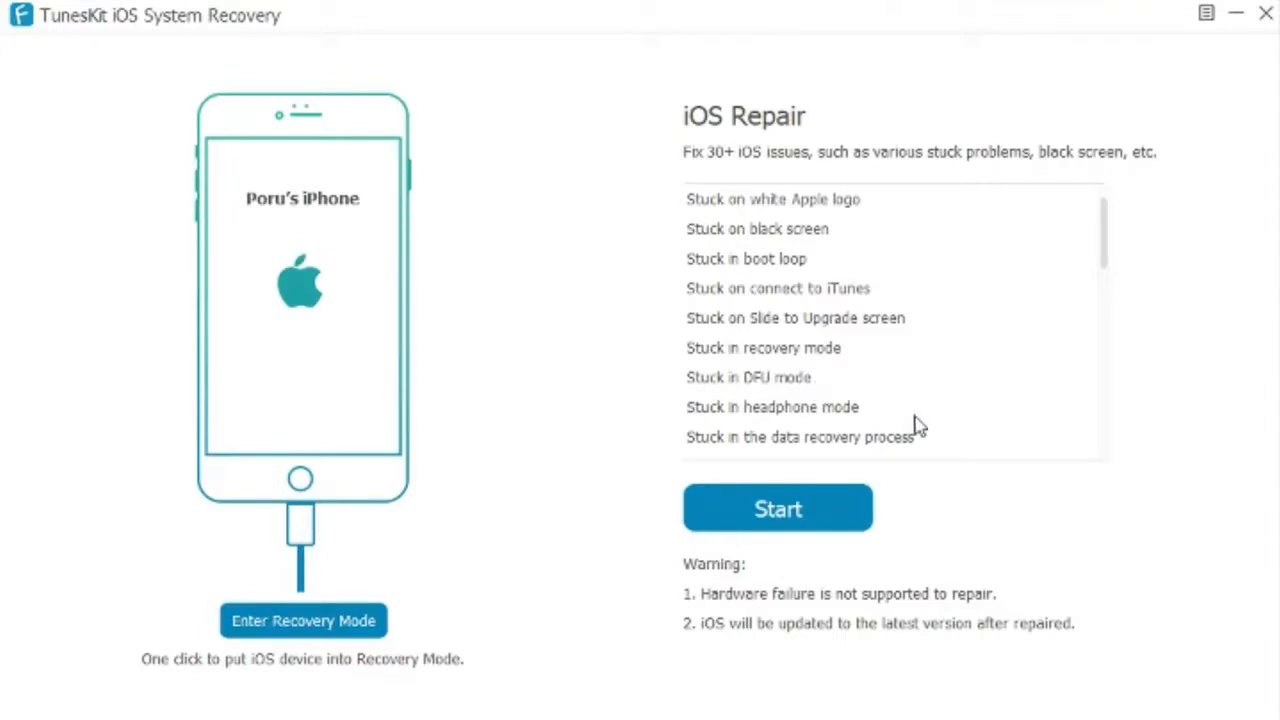
pyautogui.moveTo(940, 418)
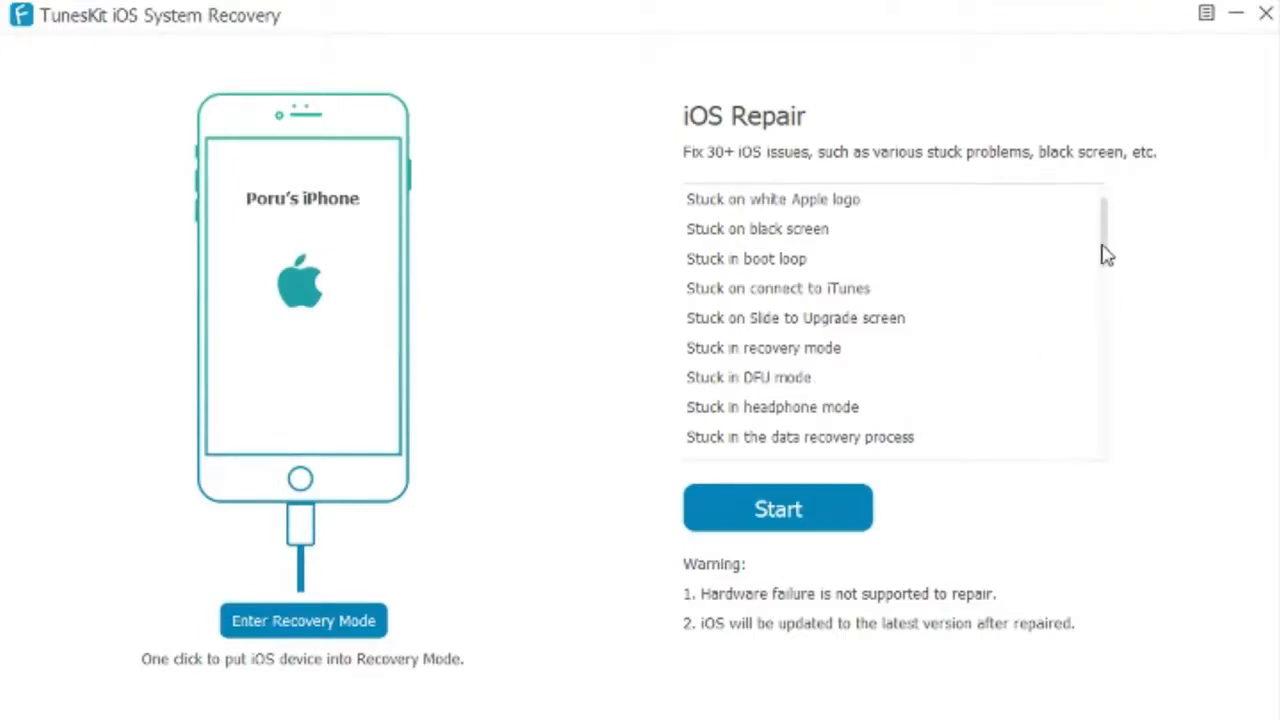
pyautogui.scroll(-3)
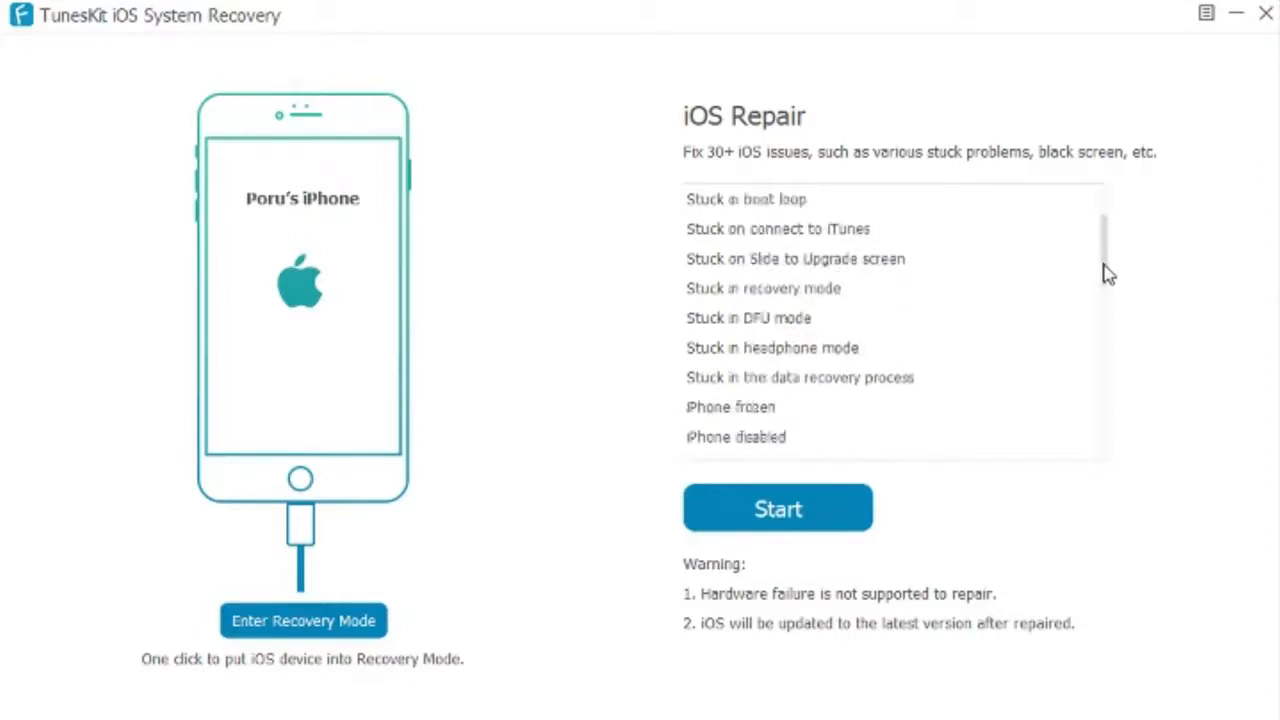
pyautogui.scroll(-3)
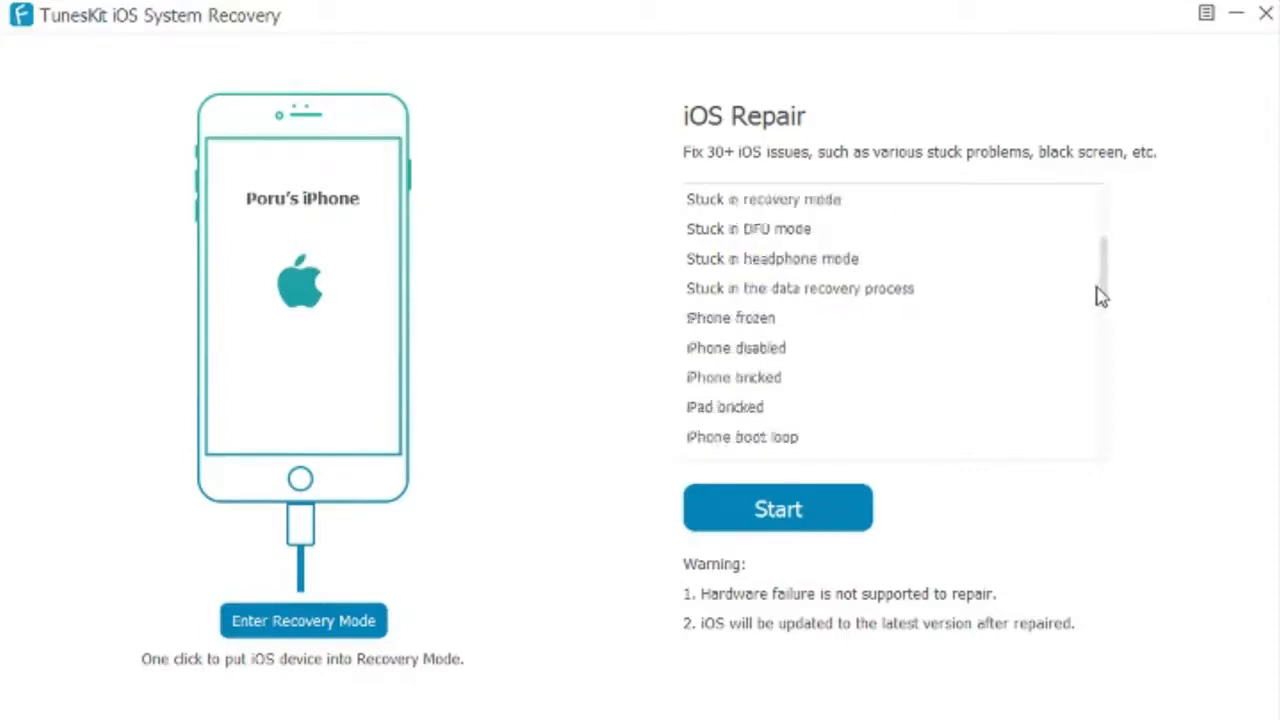
pyautogui.scroll(-3)
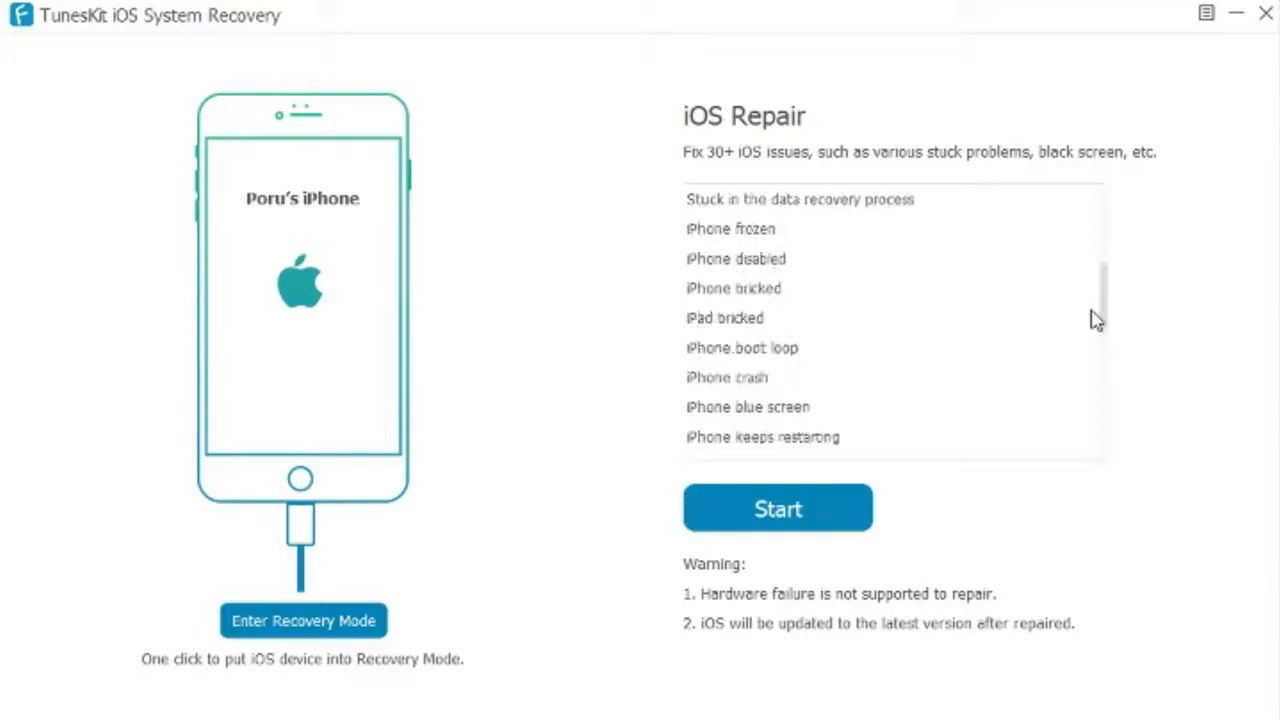
pyautogui.scroll(-3)
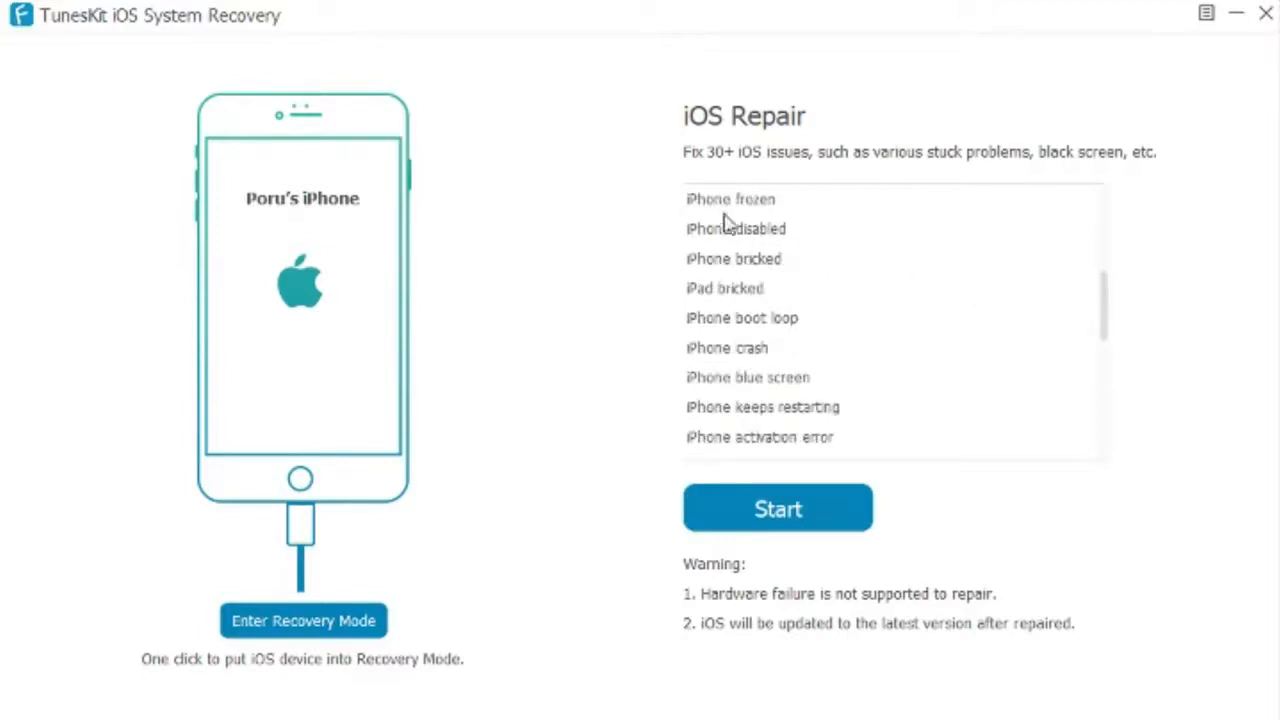
pyautogui.moveTo(790, 232)
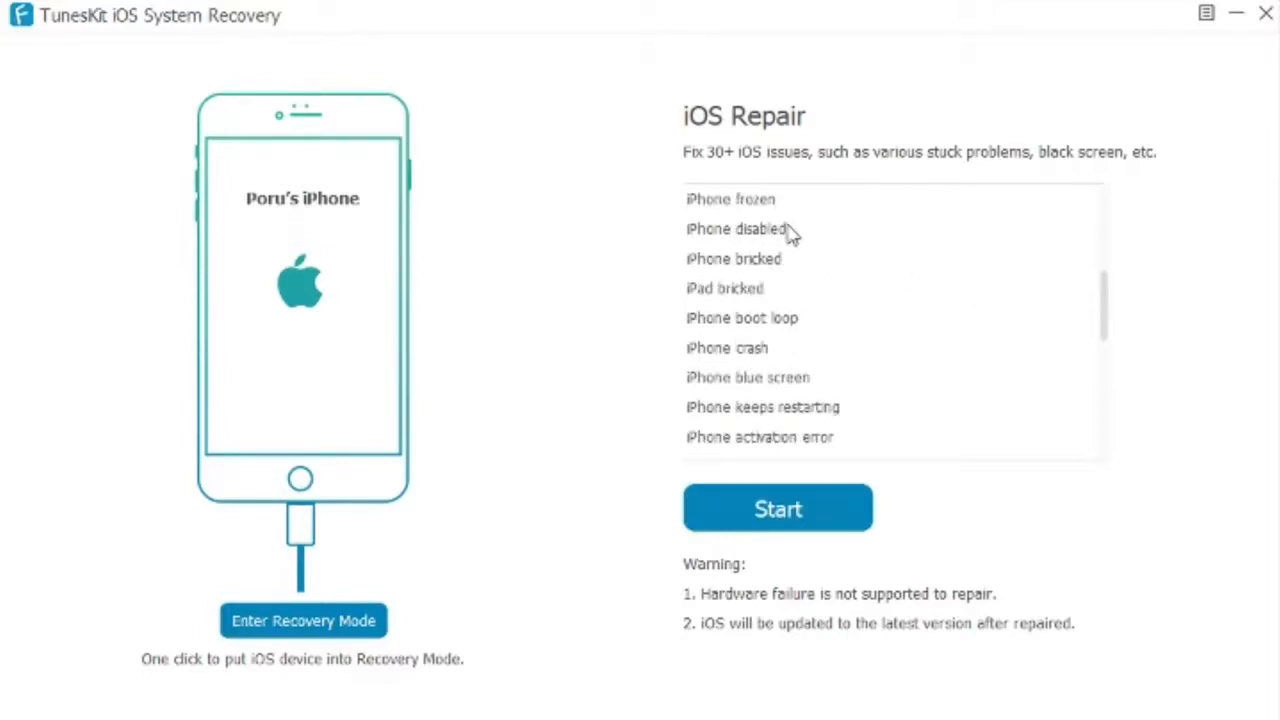
pyautogui.moveTo(798, 260)
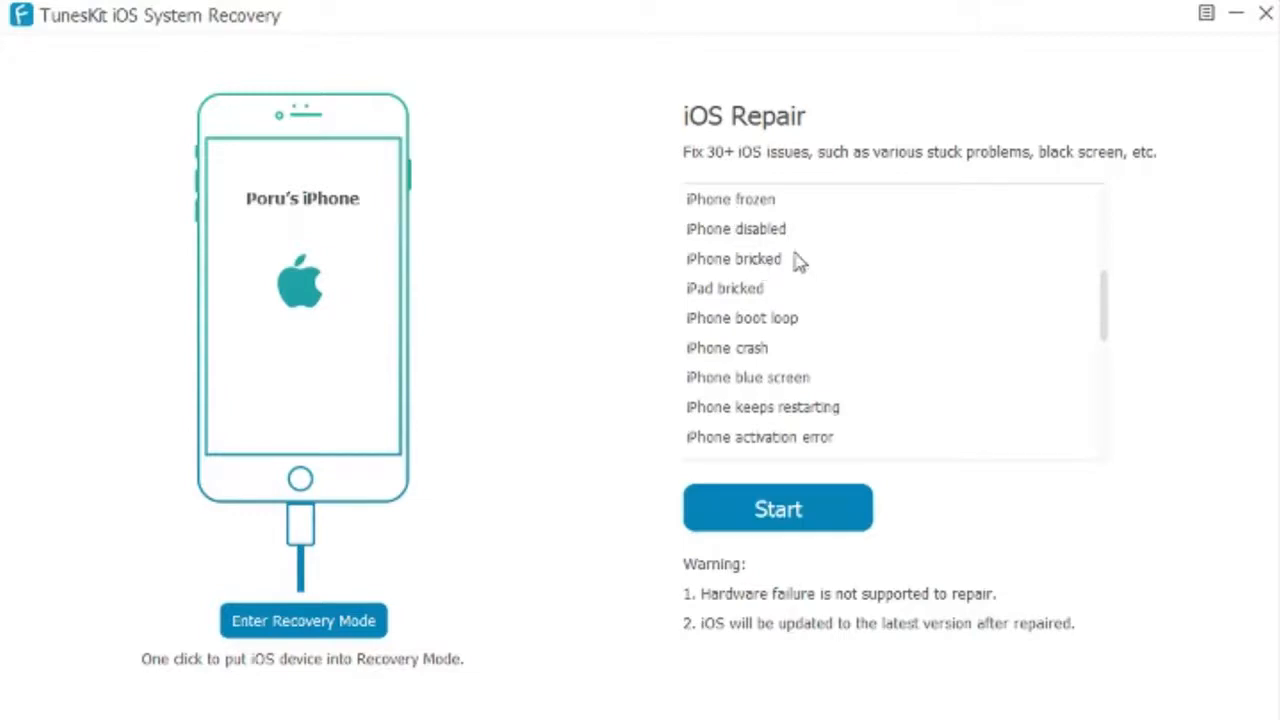
pyautogui.moveTo(742, 304)
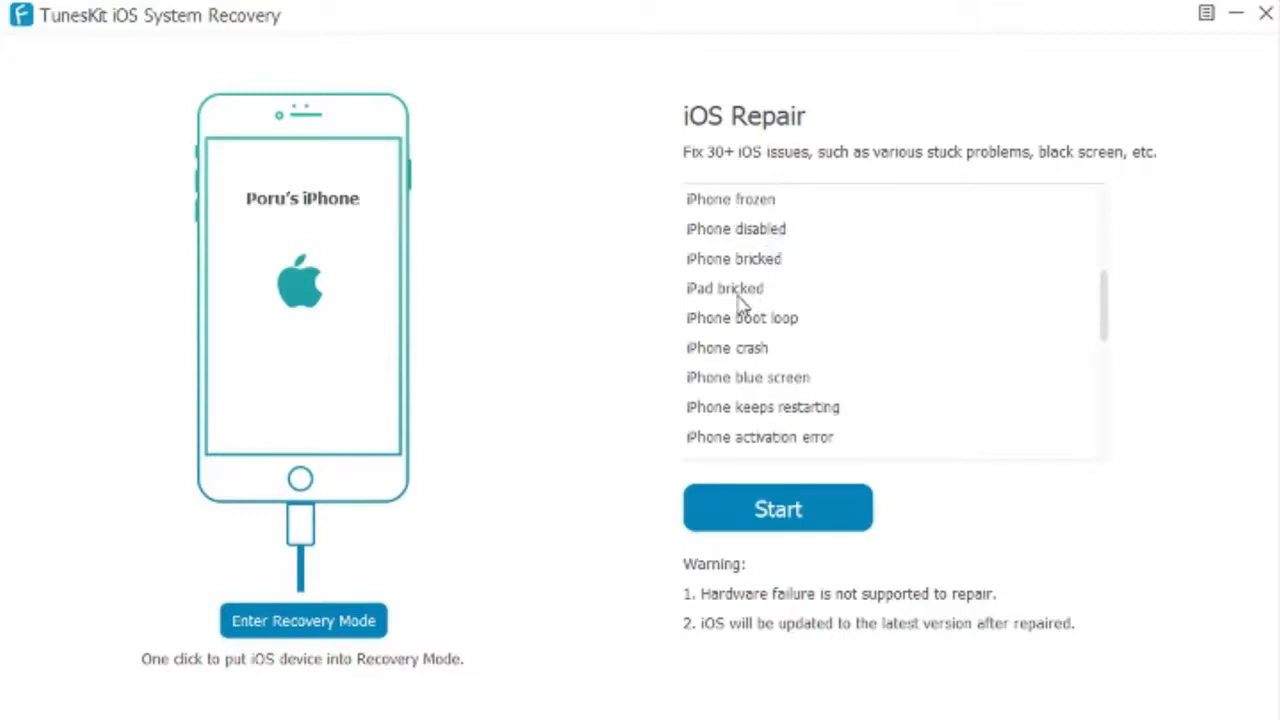
pyautogui.moveTo(764, 336)
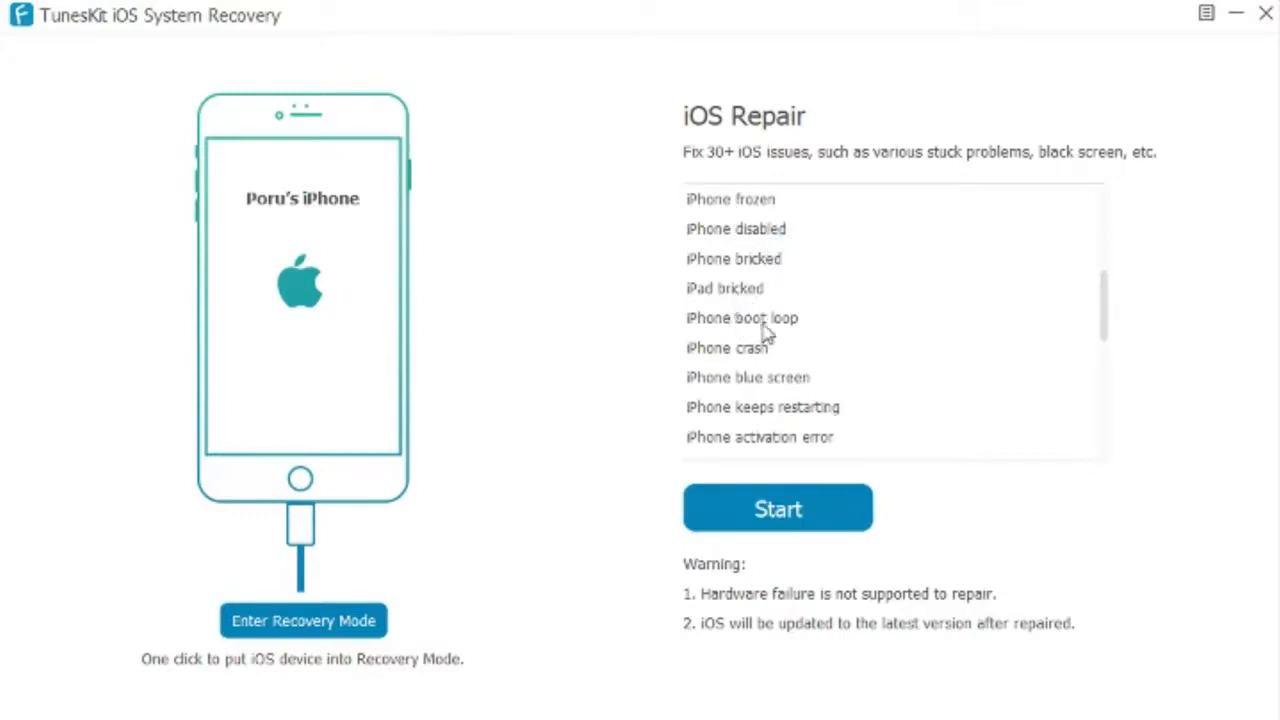
pyautogui.moveTo(708, 290)
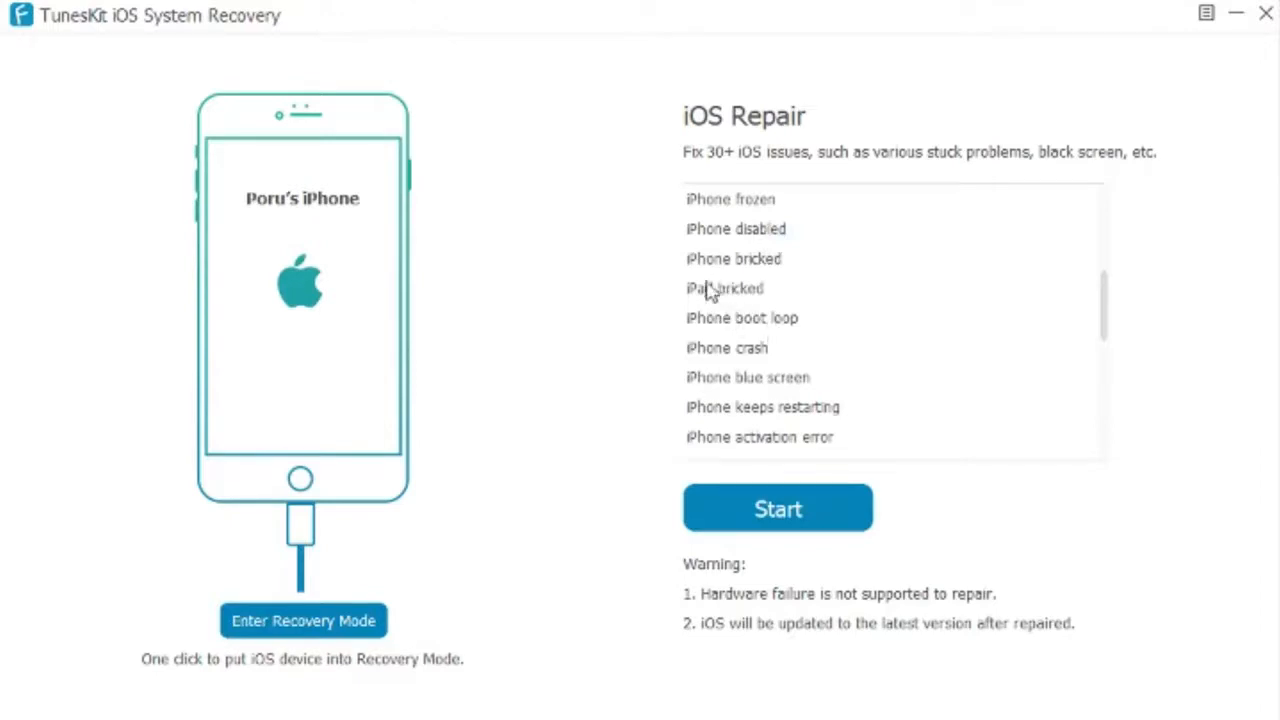
pyautogui.moveTo(784, 330)
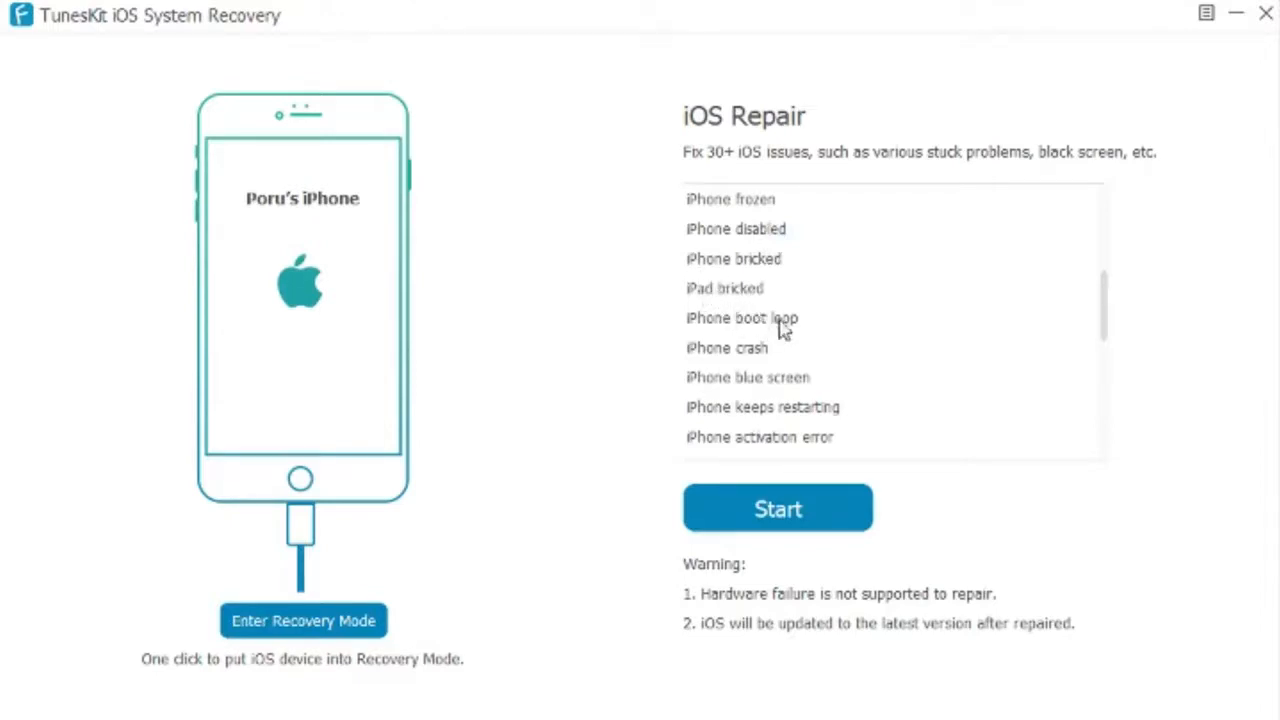
pyautogui.moveTo(796, 392)
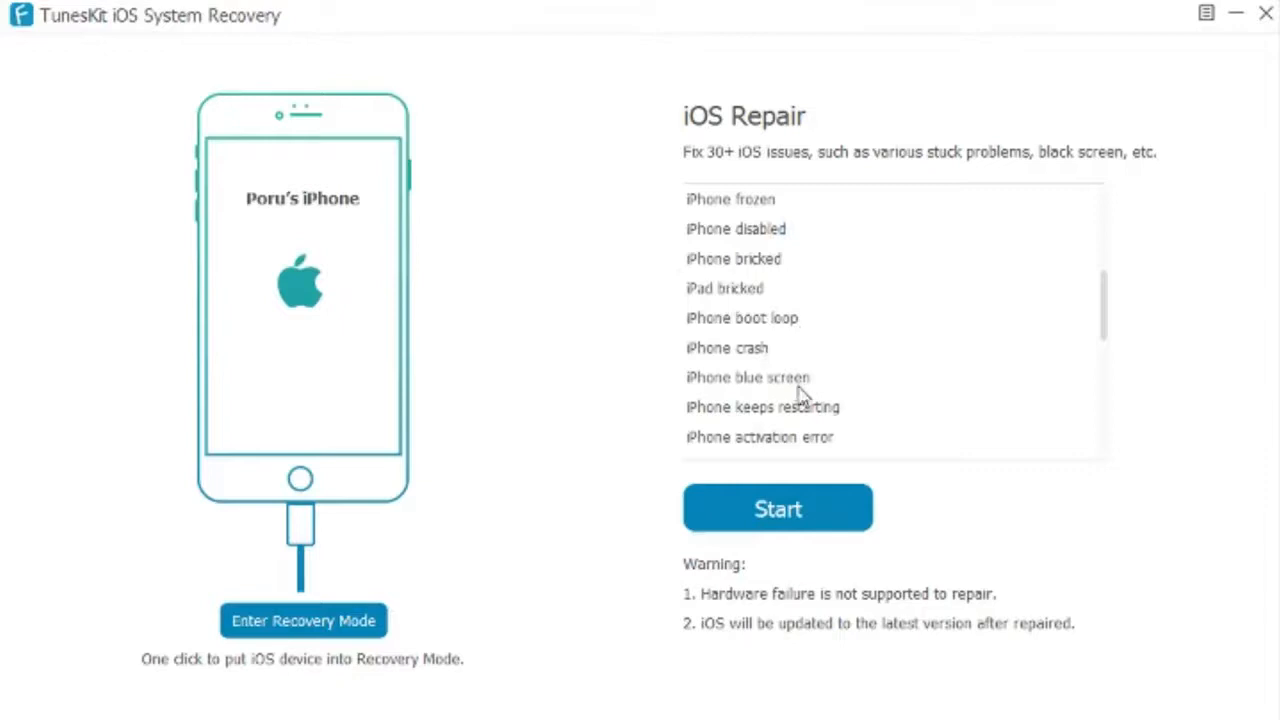
pyautogui.moveTo(824, 448)
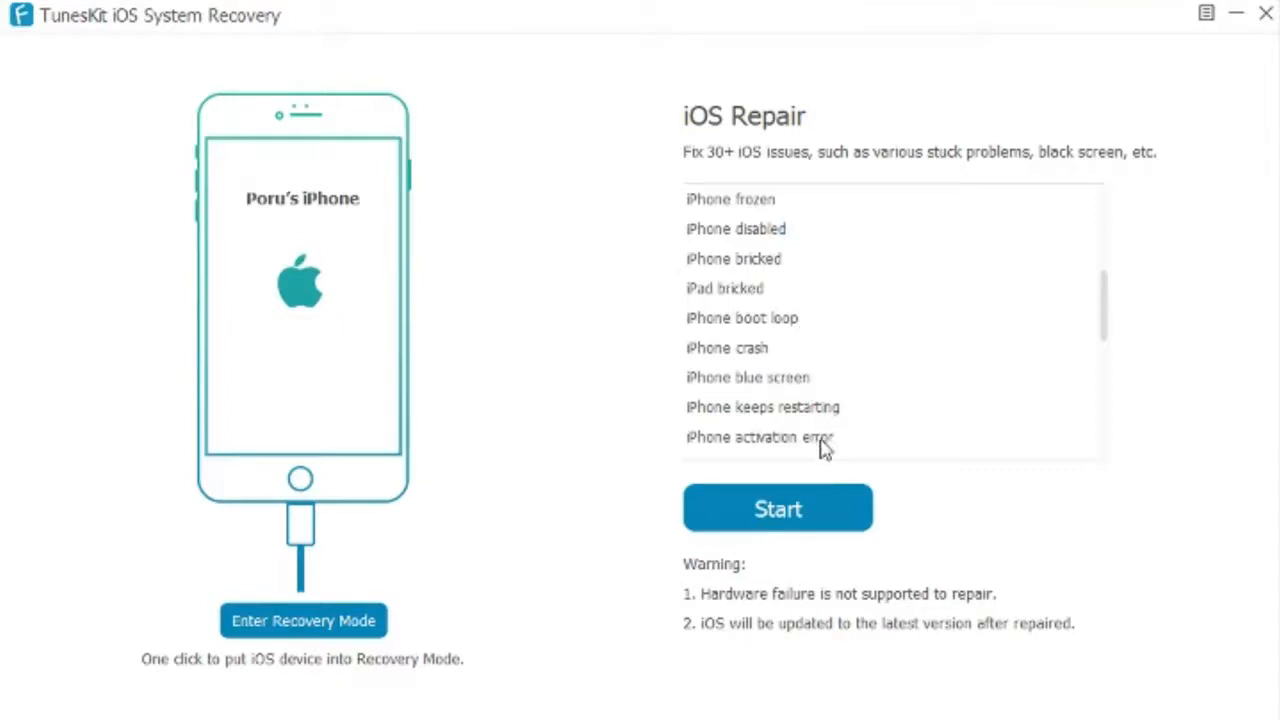
pyautogui.moveTo(1112, 336)
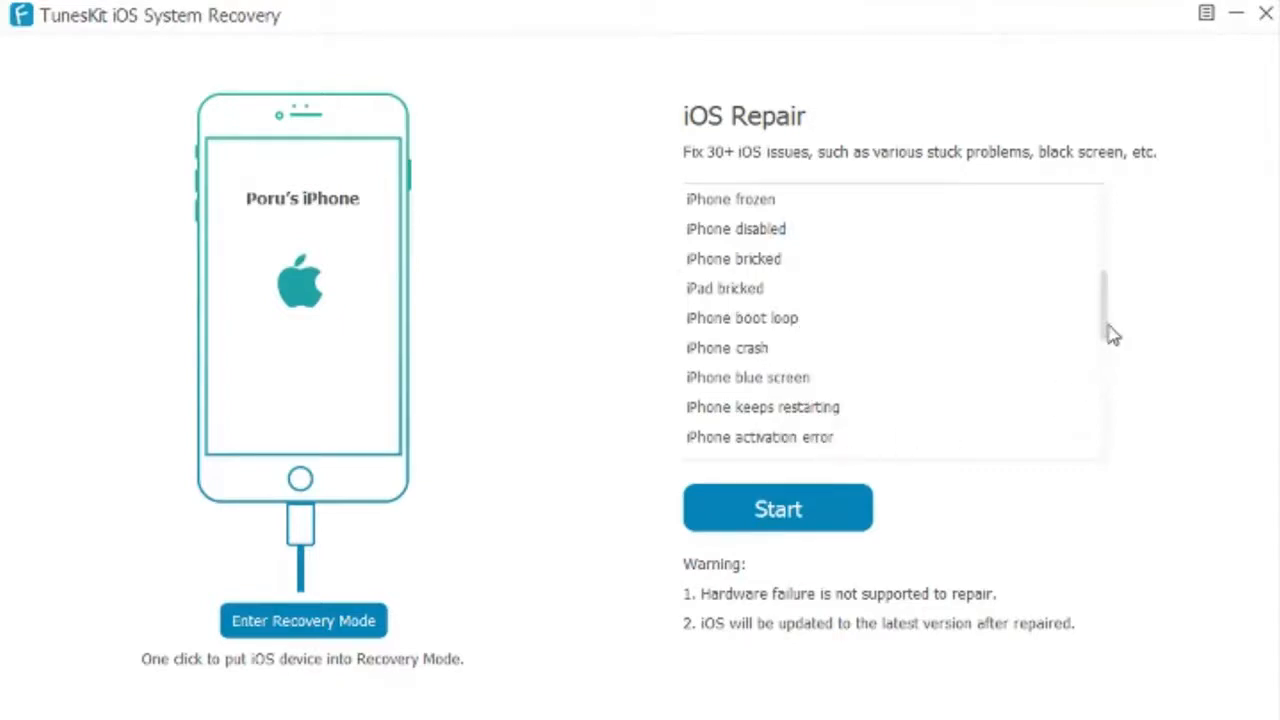
pyautogui.scroll(-3)
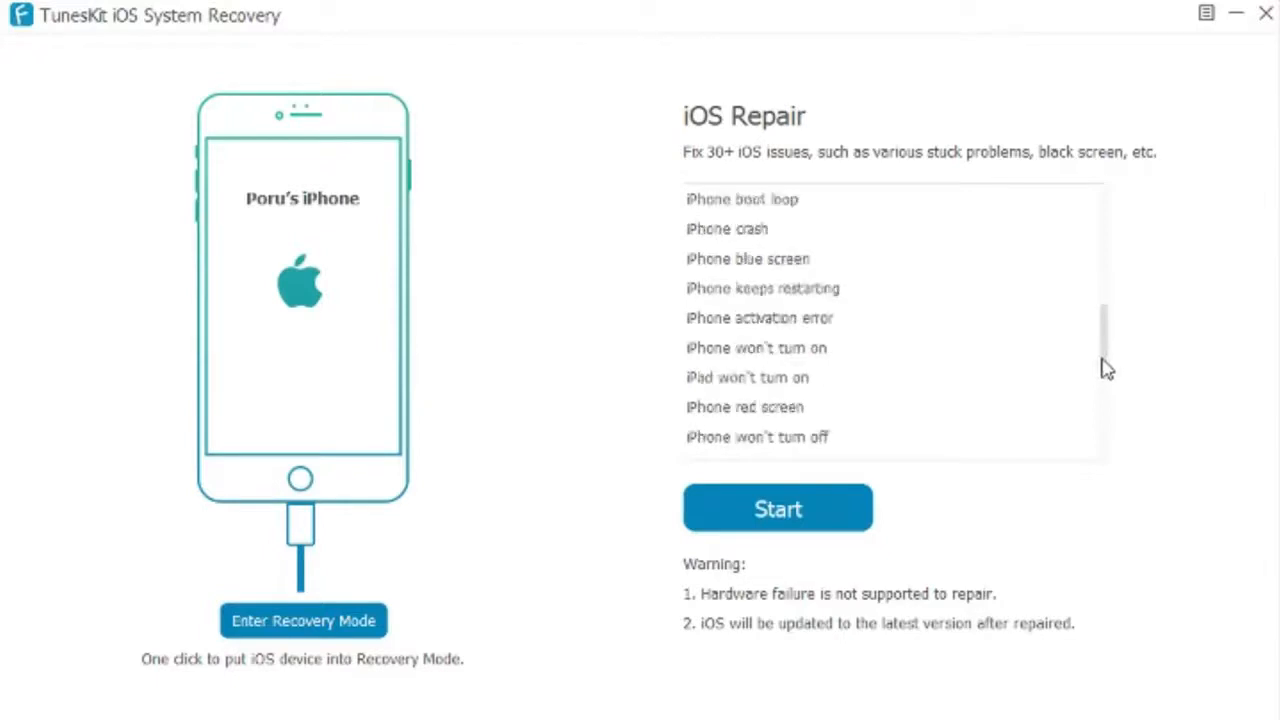
pyautogui.scroll(-3)
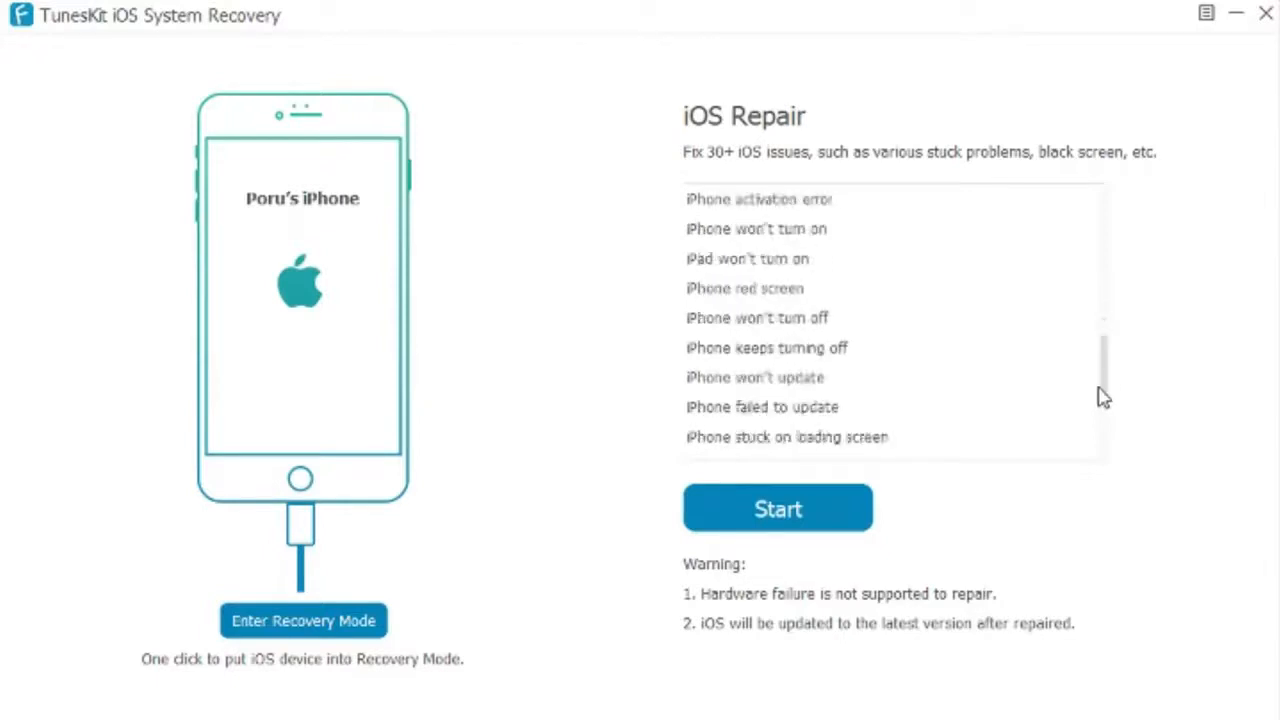
pyautogui.scroll(-3)
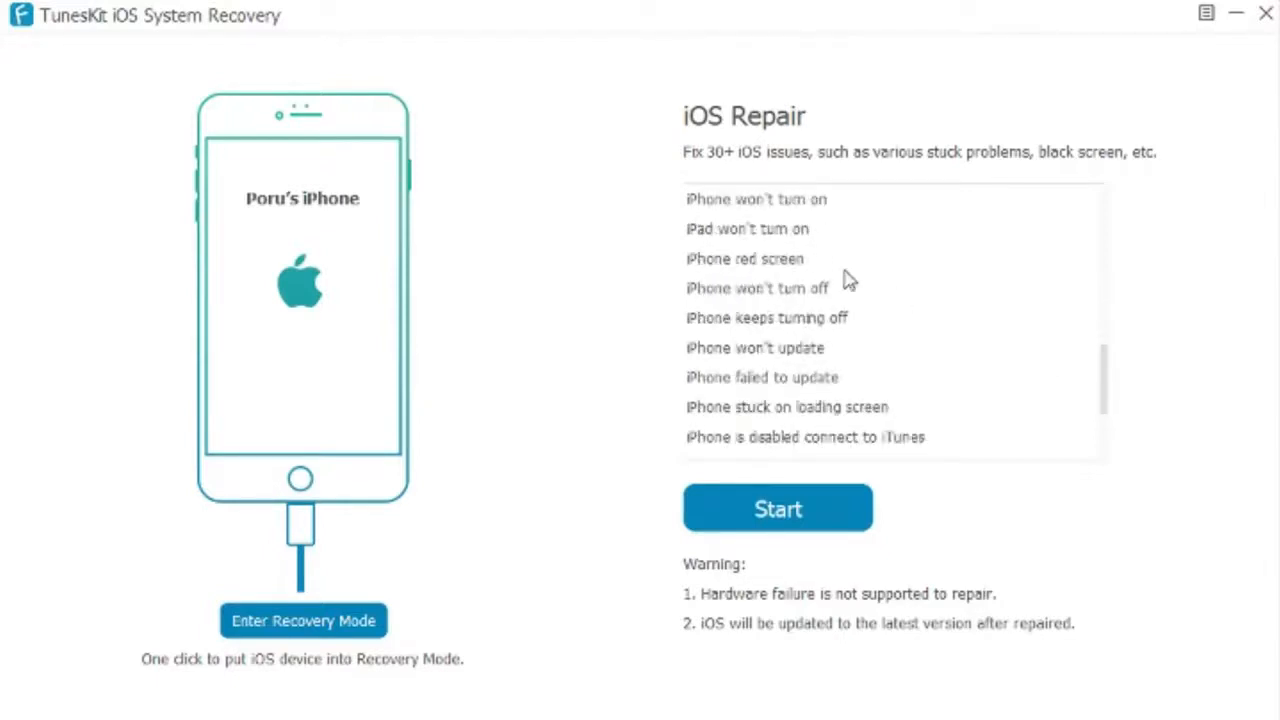
pyautogui.moveTo(800, 236)
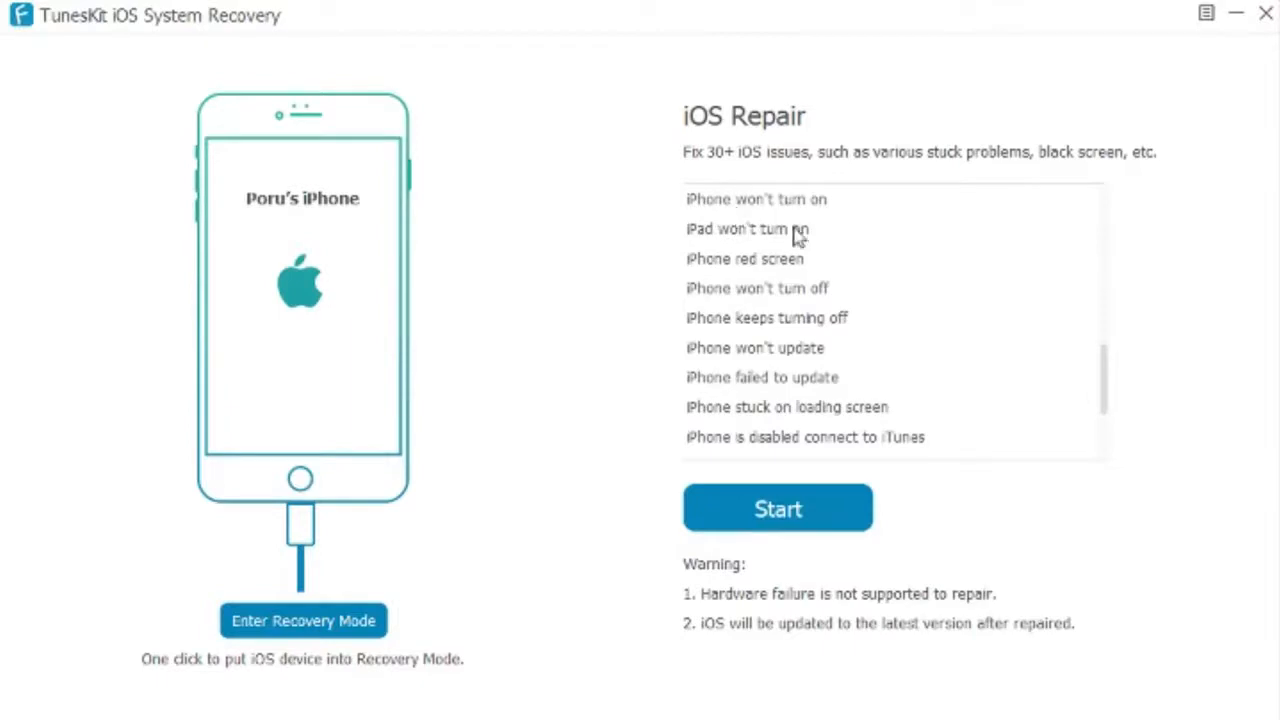
pyautogui.moveTo(796, 288)
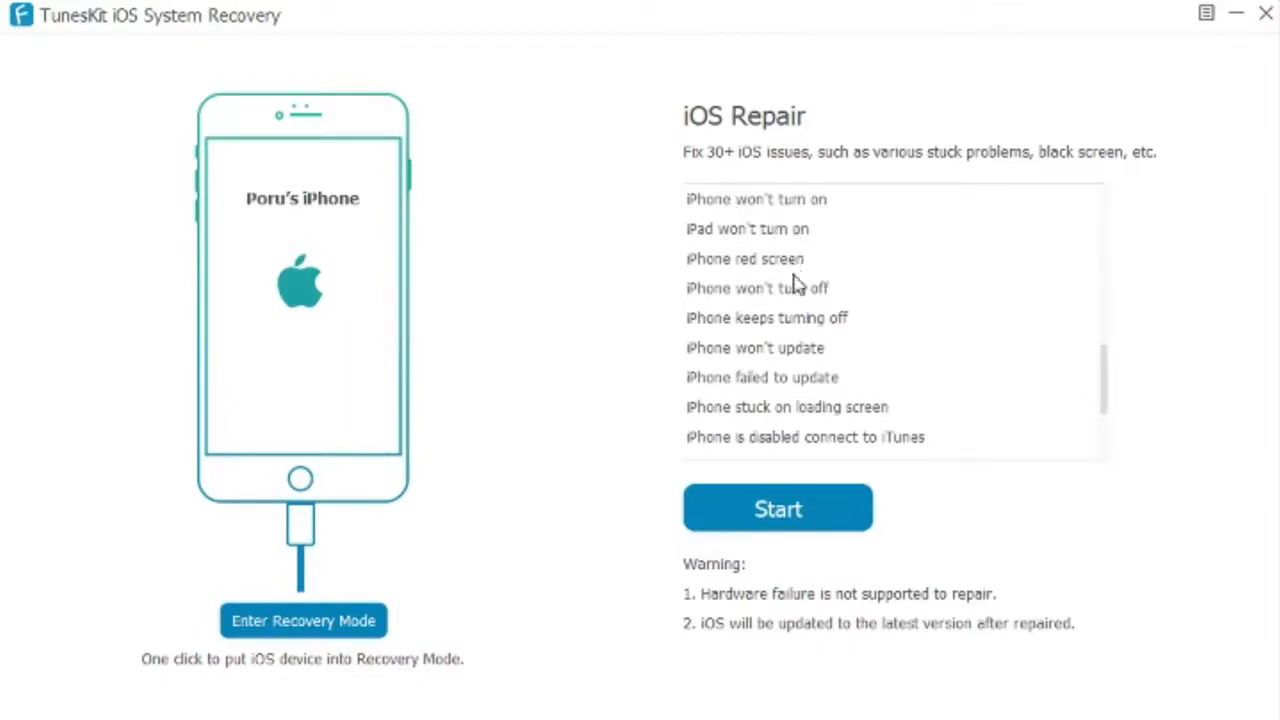
pyautogui.moveTo(858, 358)
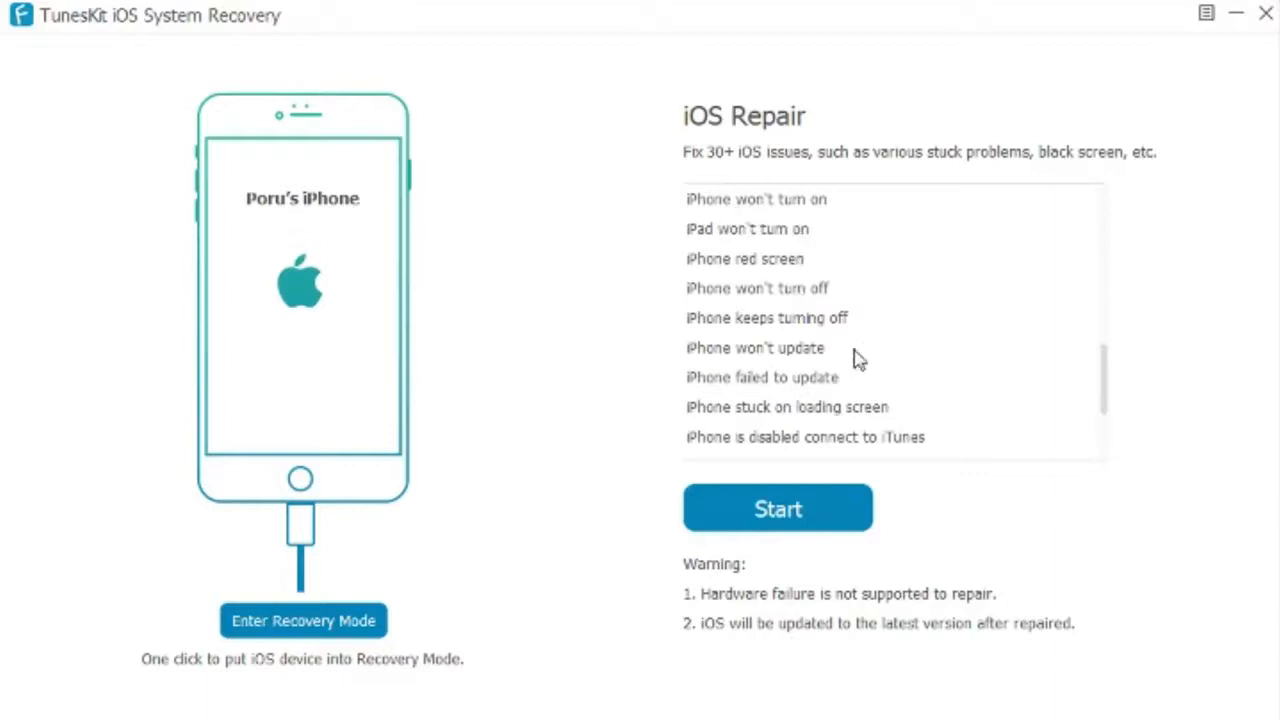
pyautogui.moveTo(850, 388)
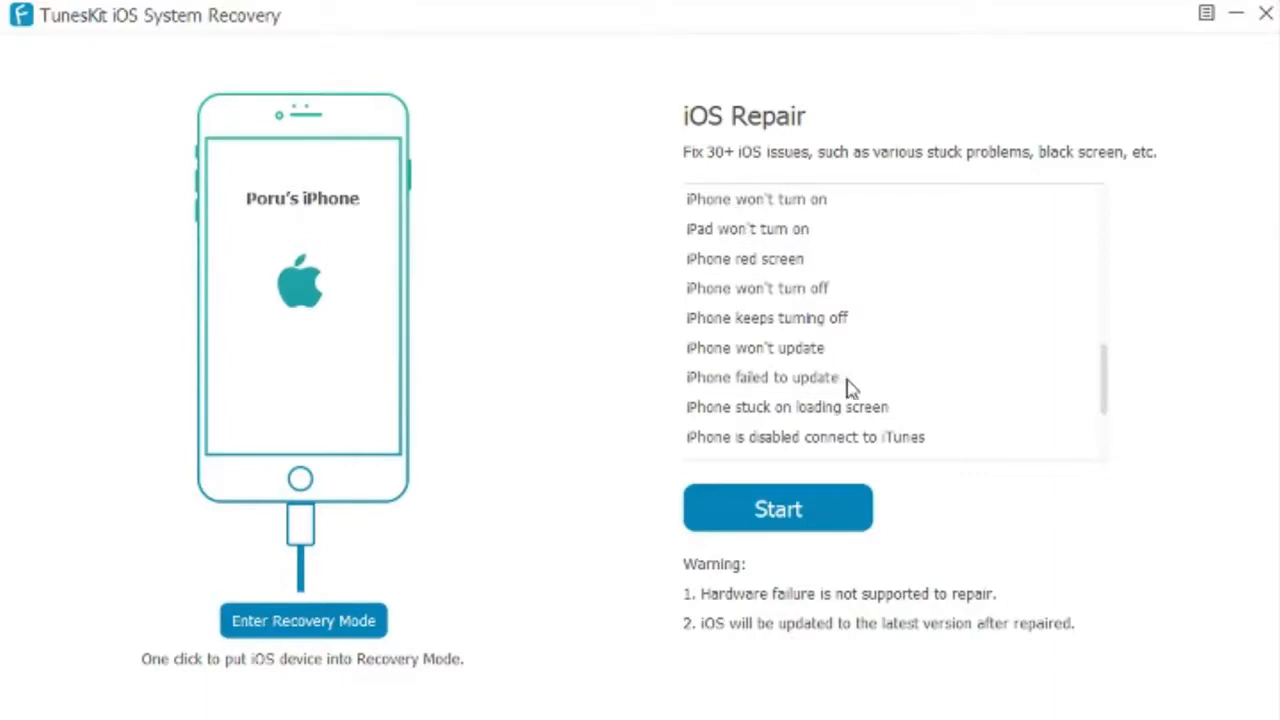
pyautogui.moveTo(780, 378)
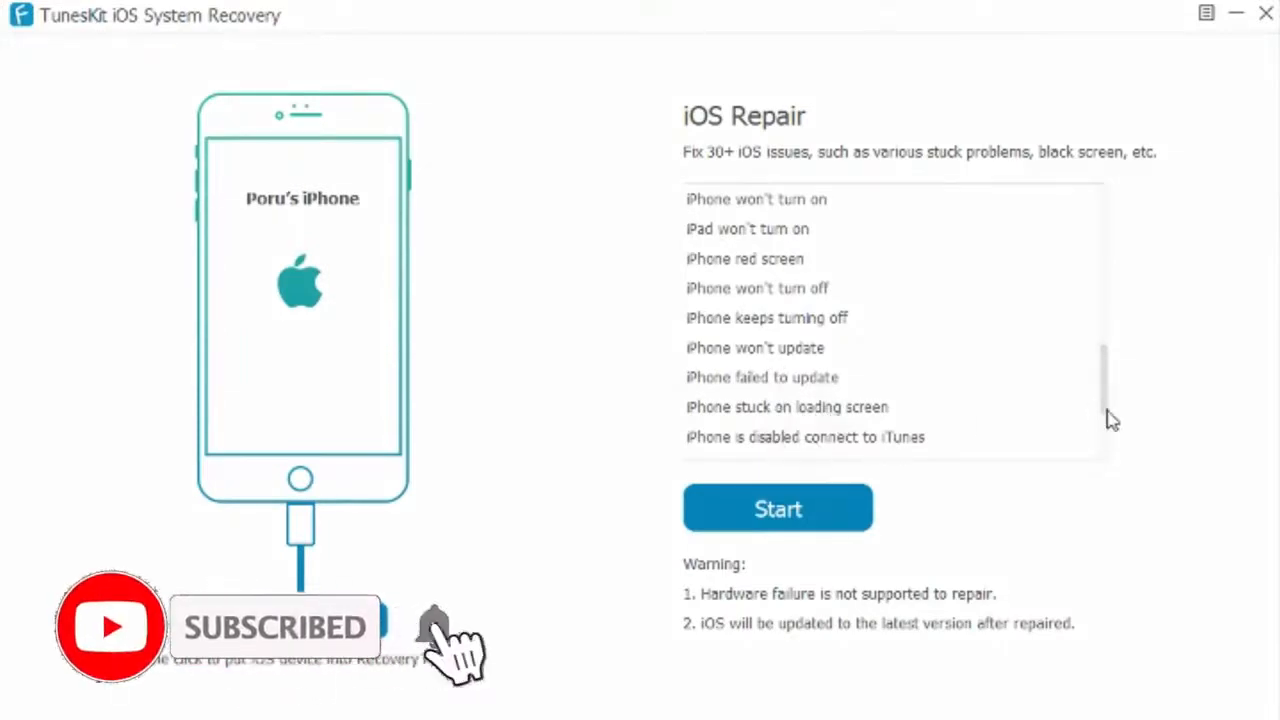
pyautogui.scroll(-3)
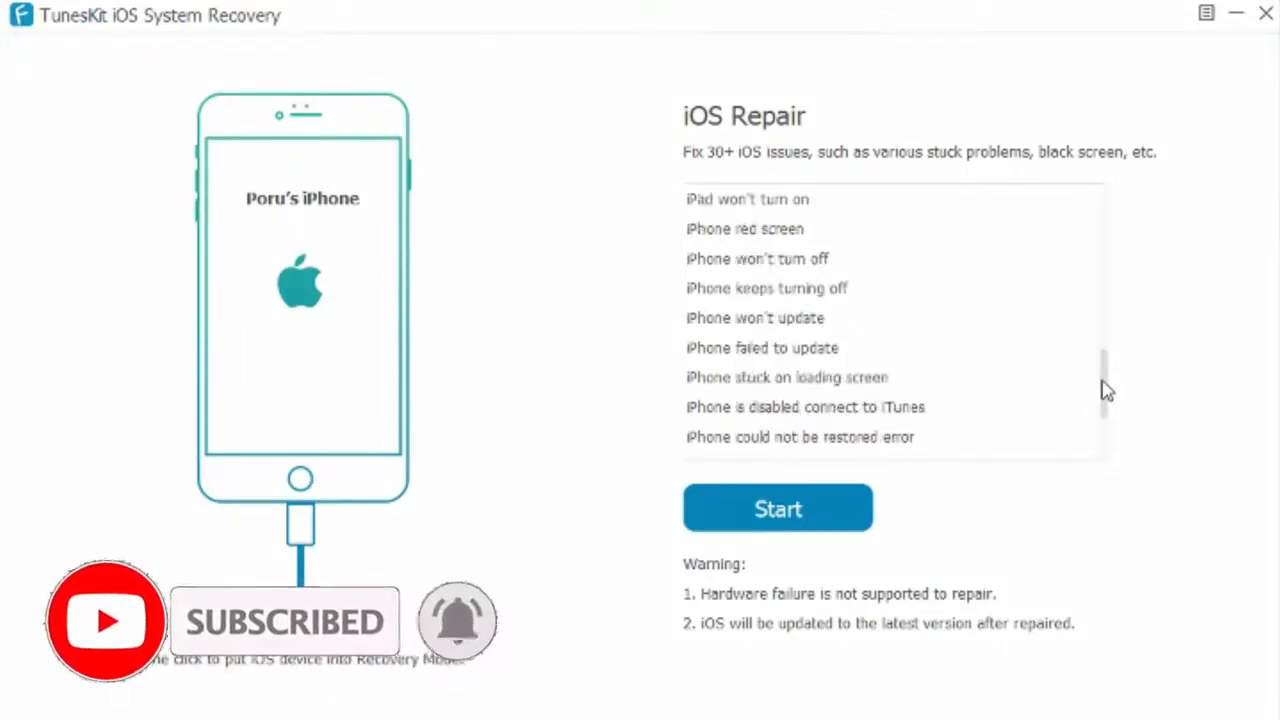
pyautogui.scroll(-3)
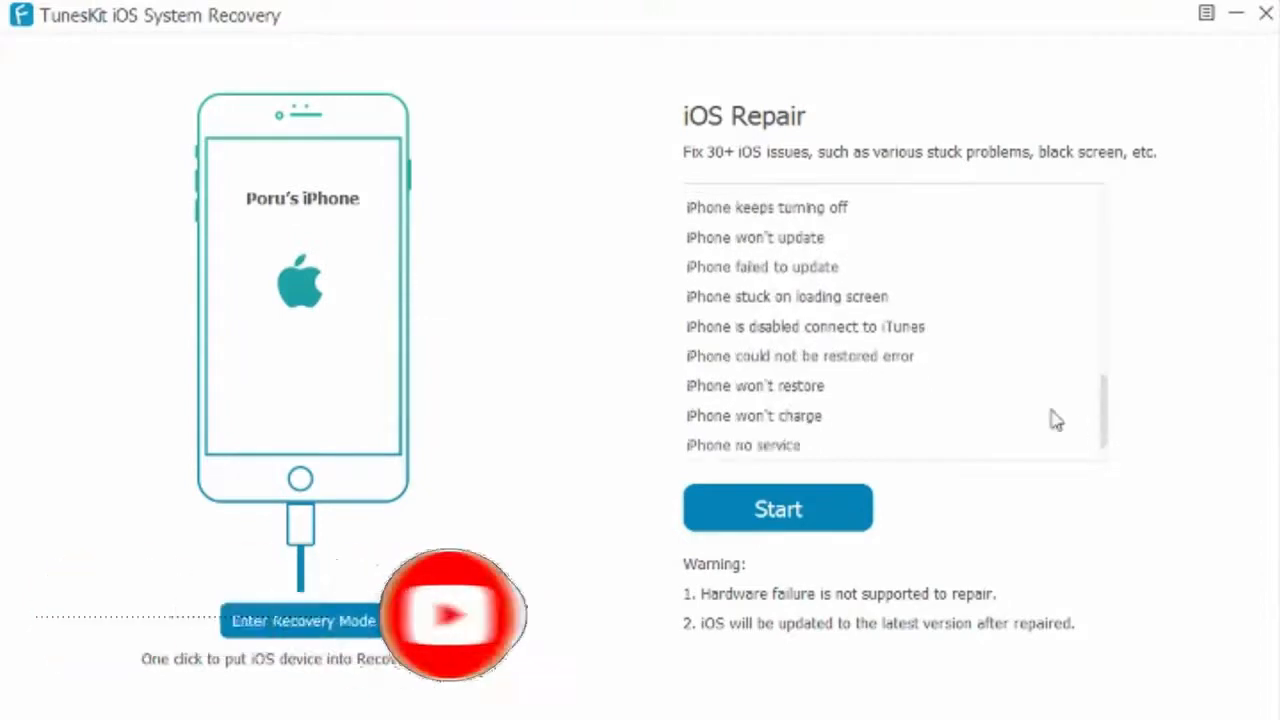
pyautogui.moveTo(856, 380)
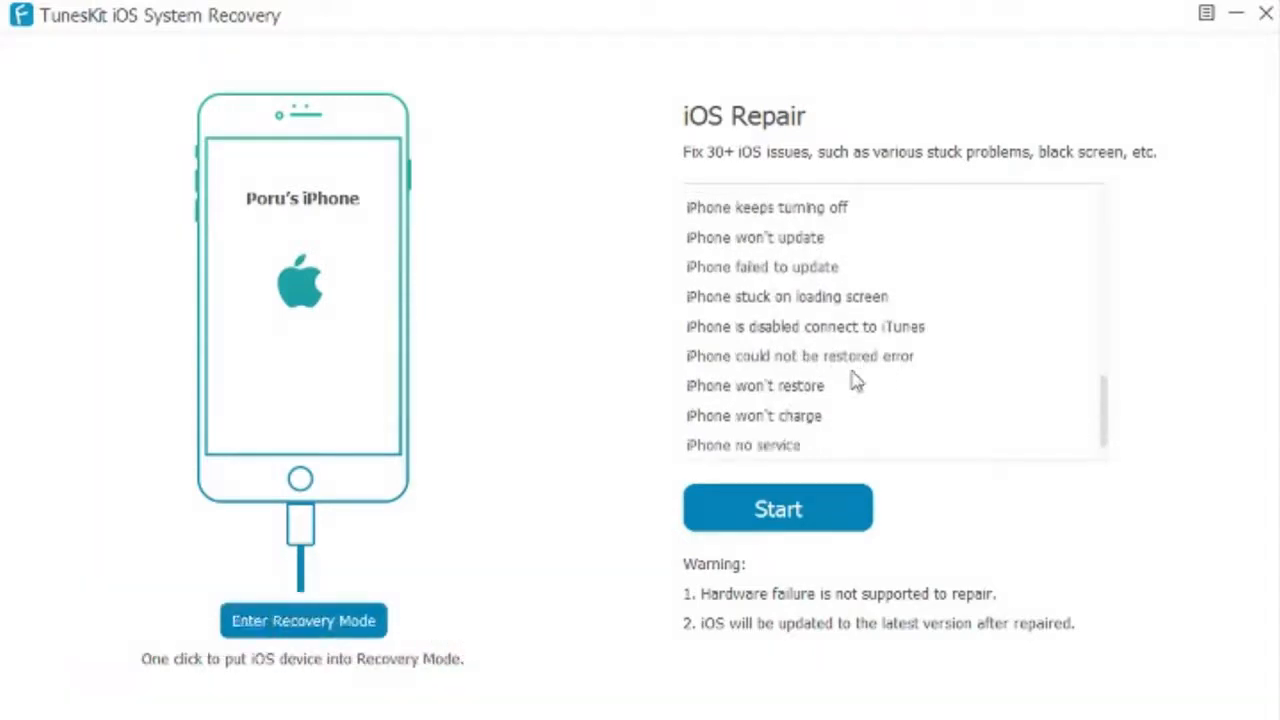
pyautogui.moveTo(790, 404)
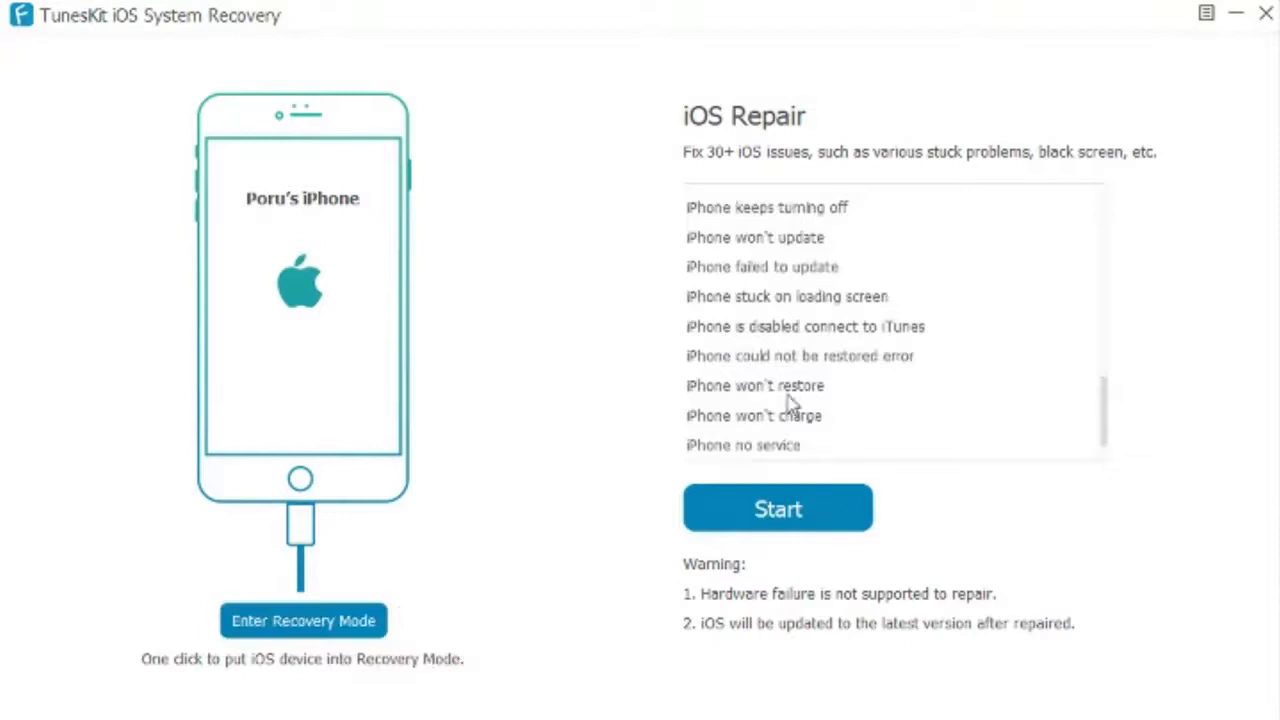
pyautogui.moveTo(776, 464)
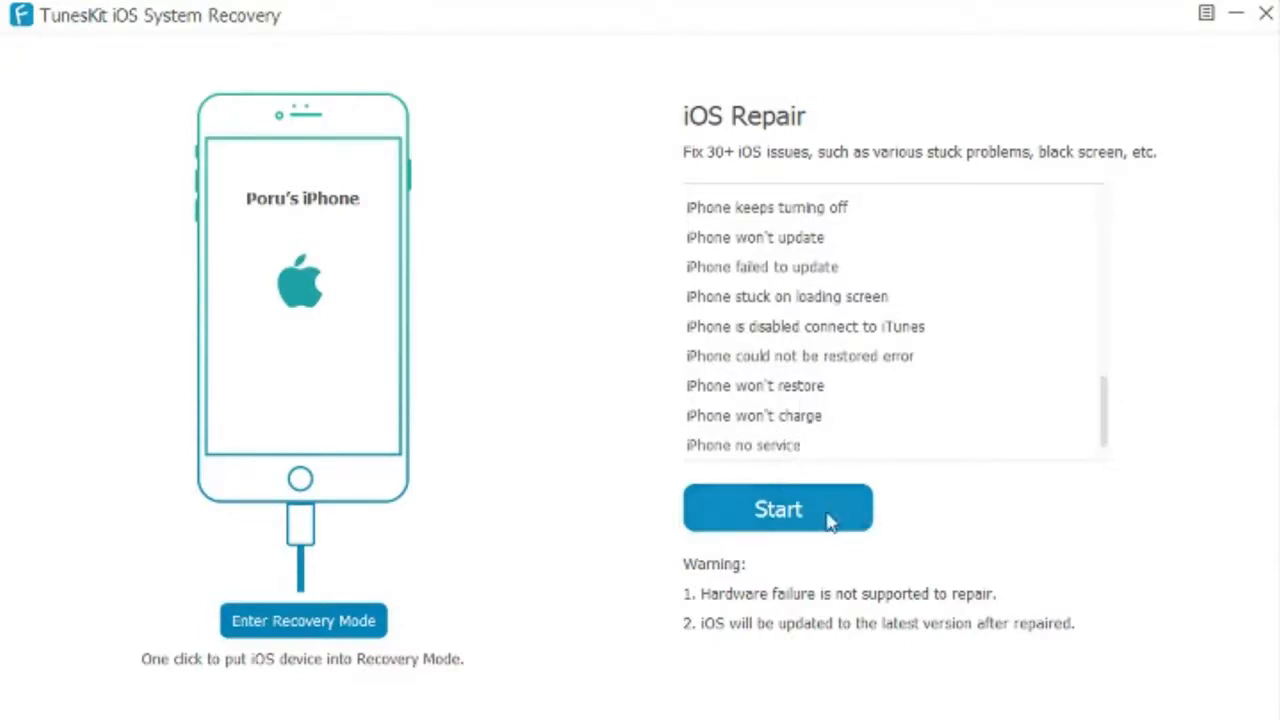
pyautogui.moveTo(710, 590)
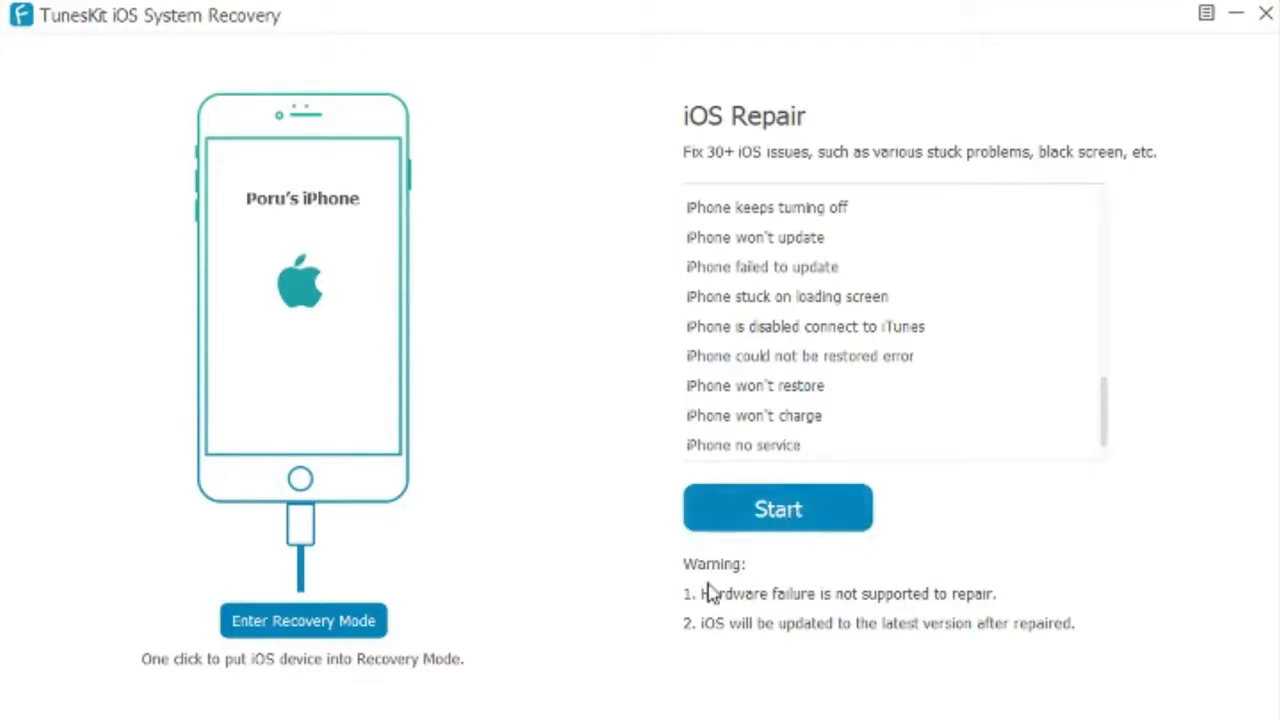
# - Start the iOS repair for the connected iPhone from the iOS Repair screen
pyautogui.scroll(3)
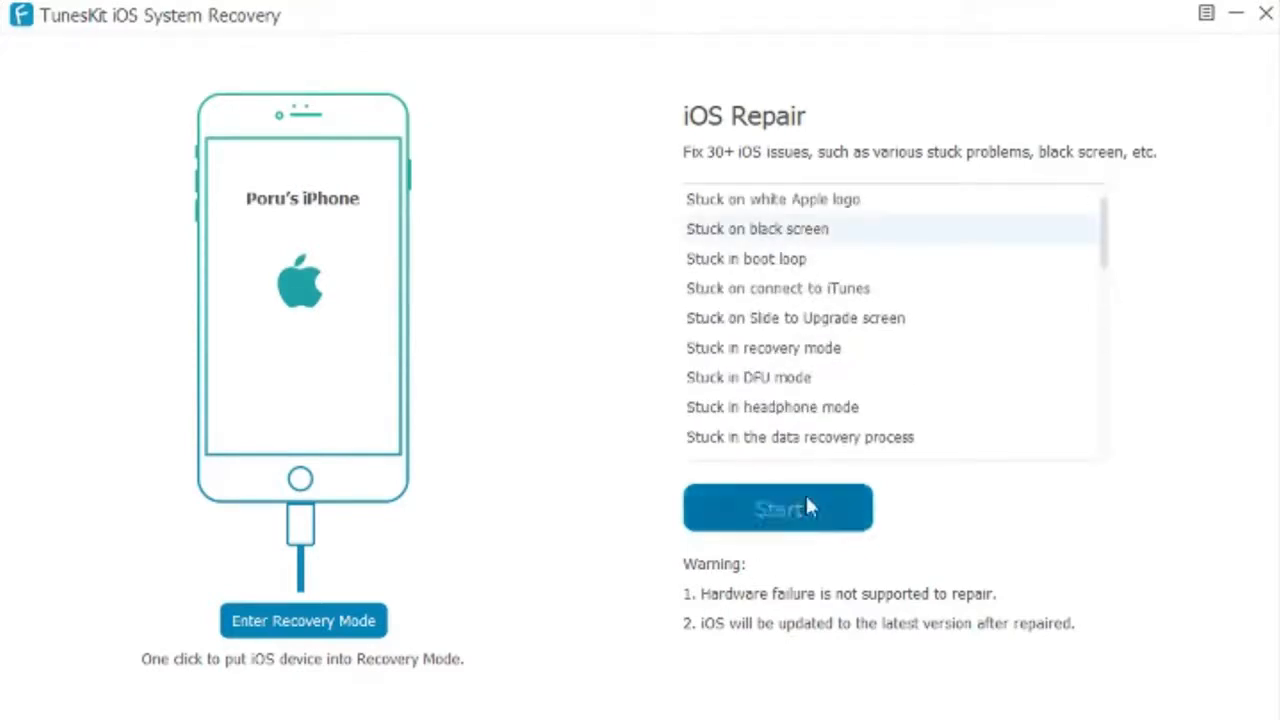
pyautogui.moveTo(790, 210)
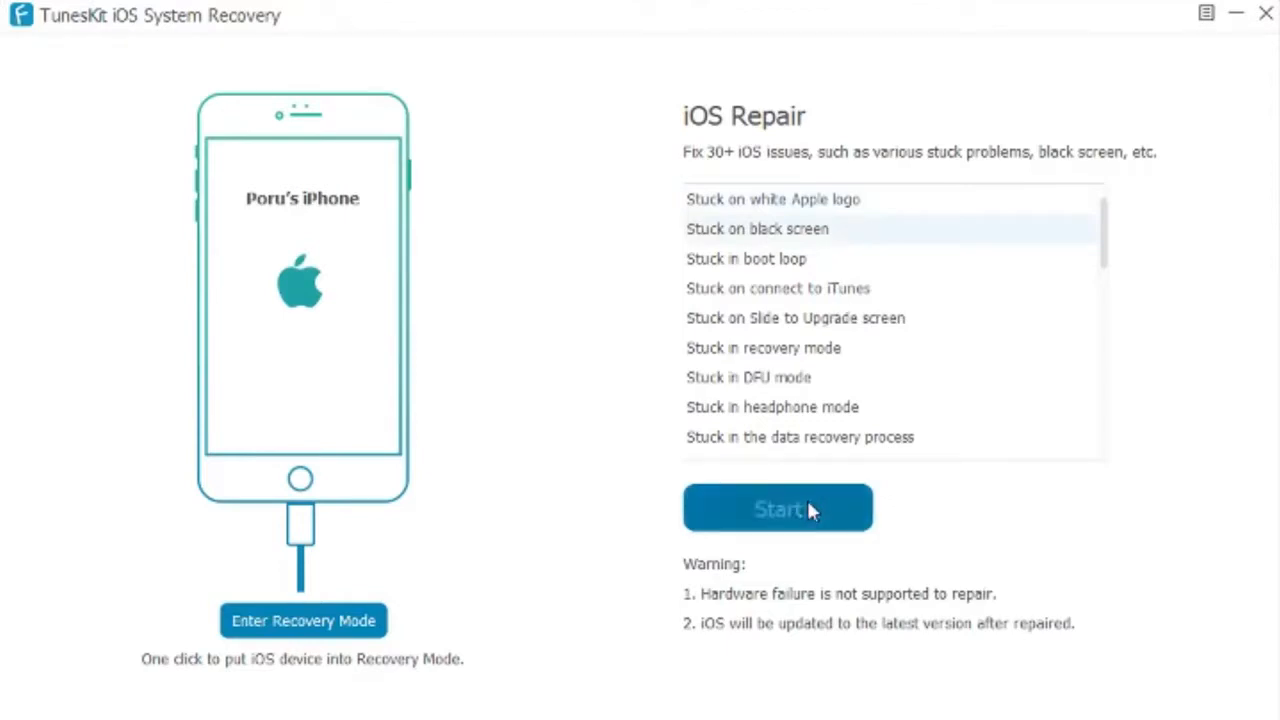
pyautogui.click(776, 508)
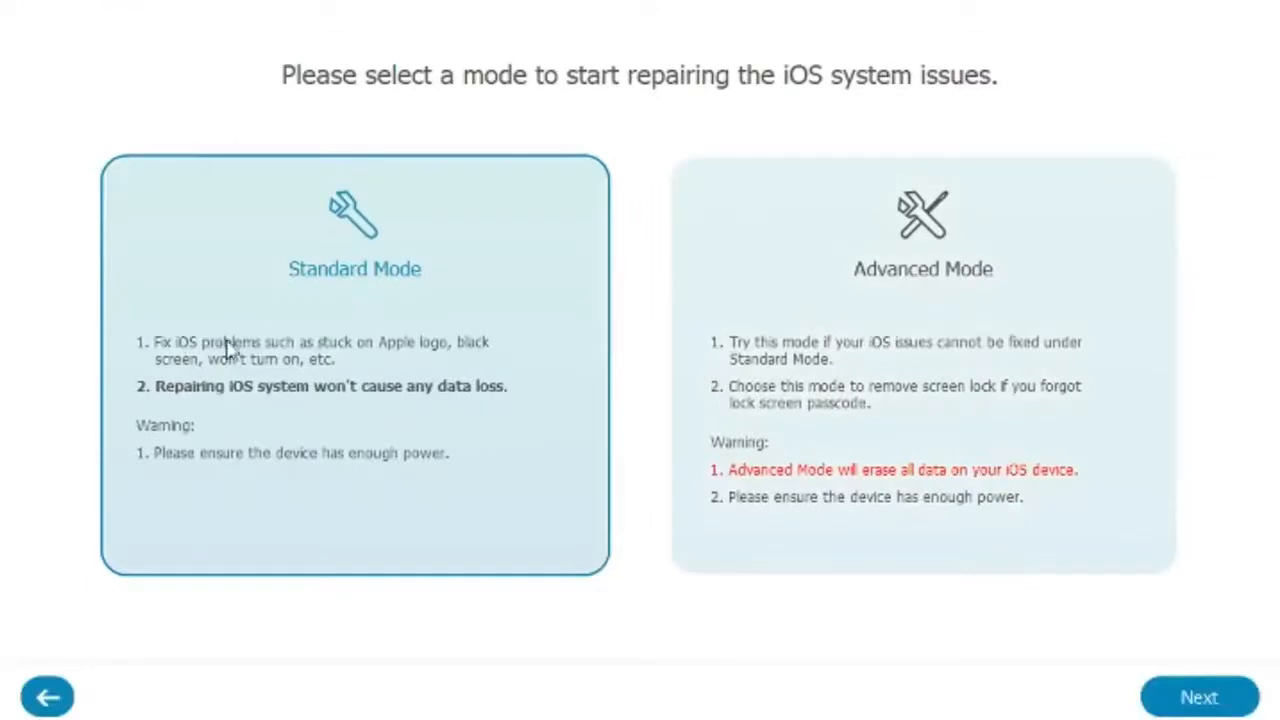
pyautogui.moveTo(408, 336)
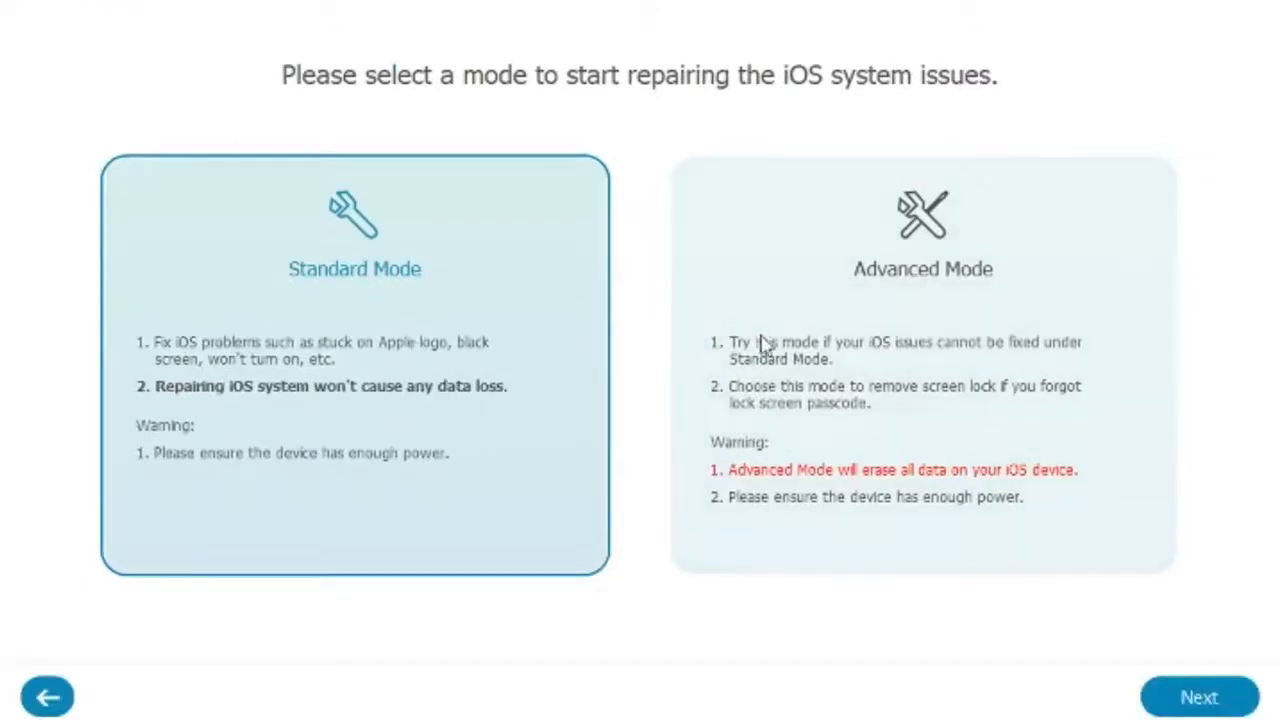
pyautogui.moveTo(1044, 376)
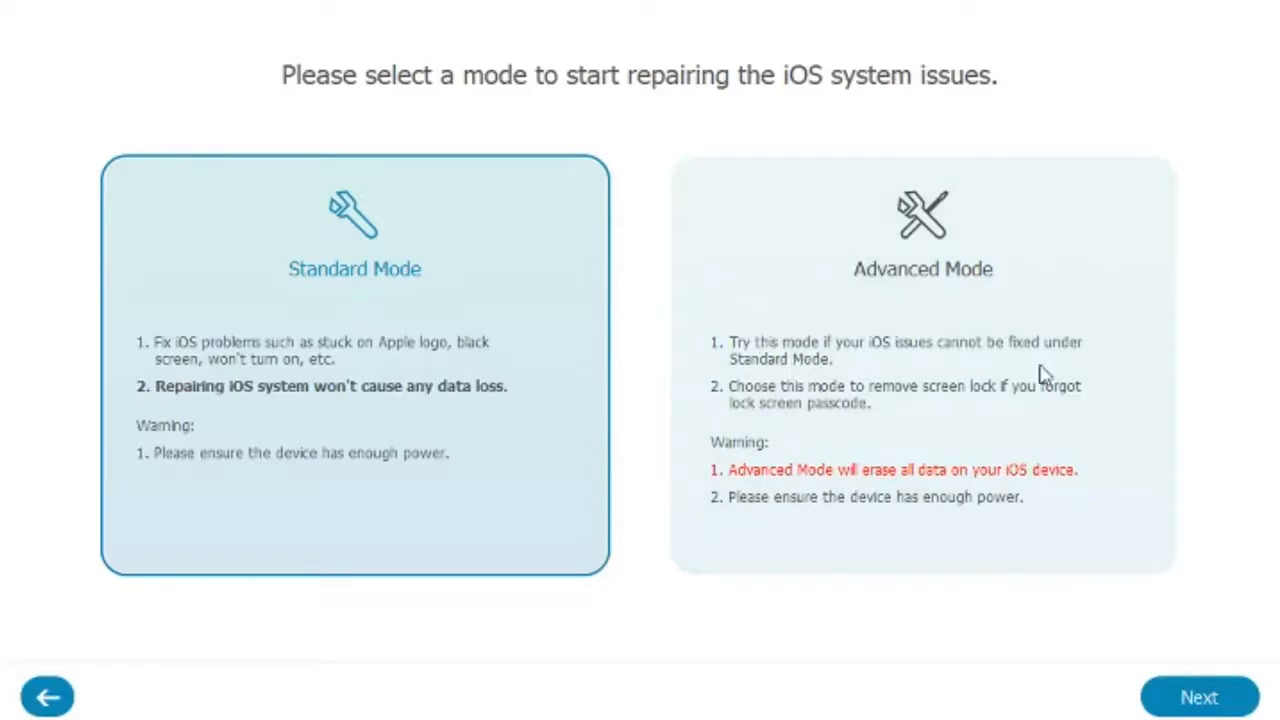
pyautogui.moveTo(948, 356)
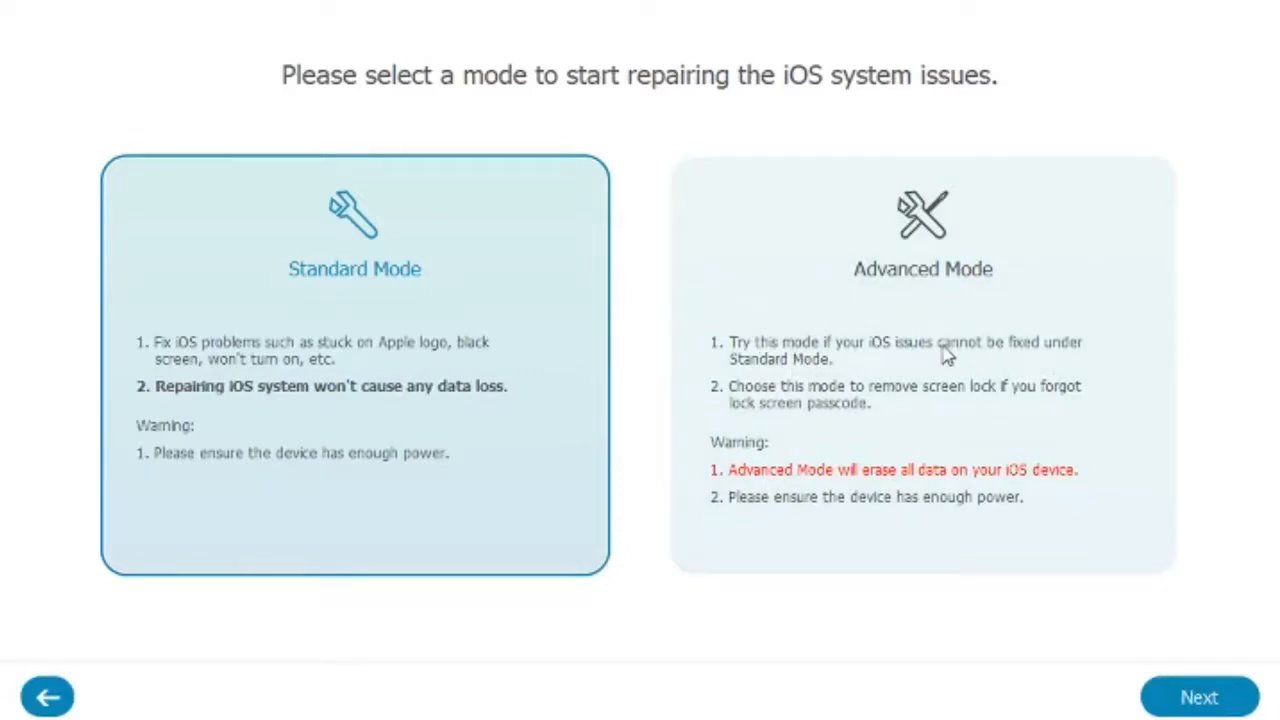
pyautogui.moveTo(816, 400)
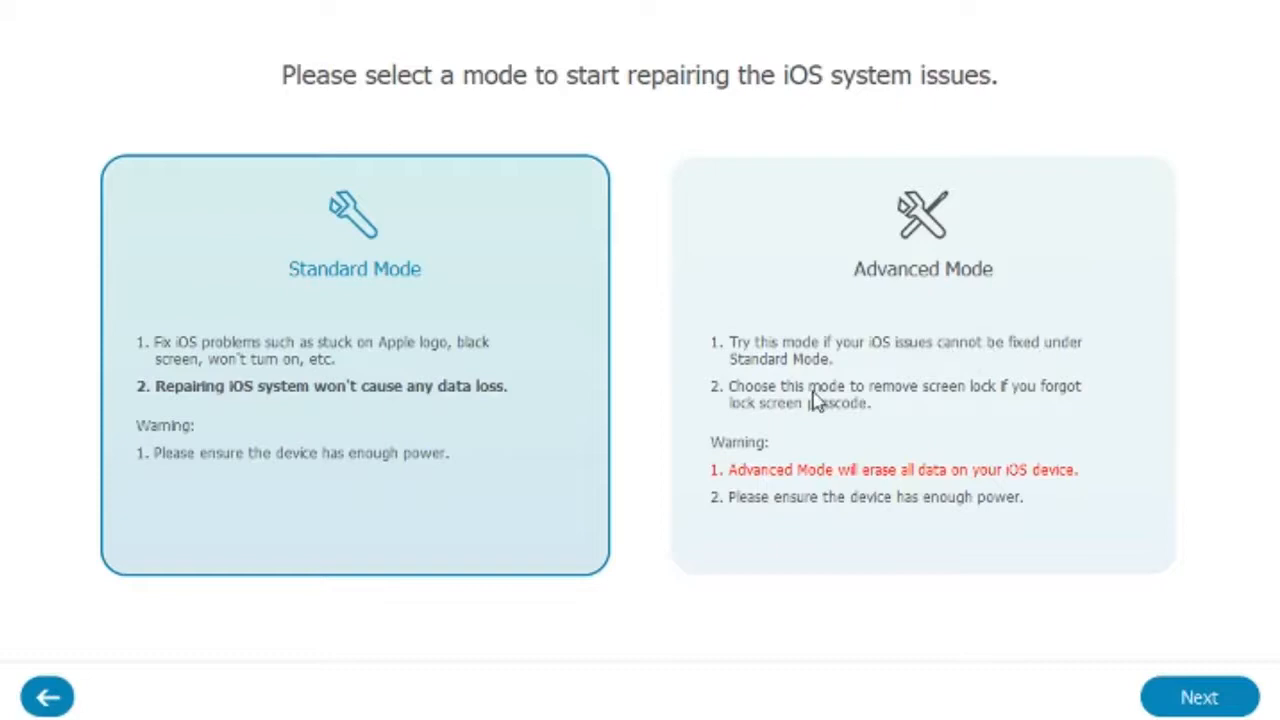
pyautogui.moveTo(344, 336)
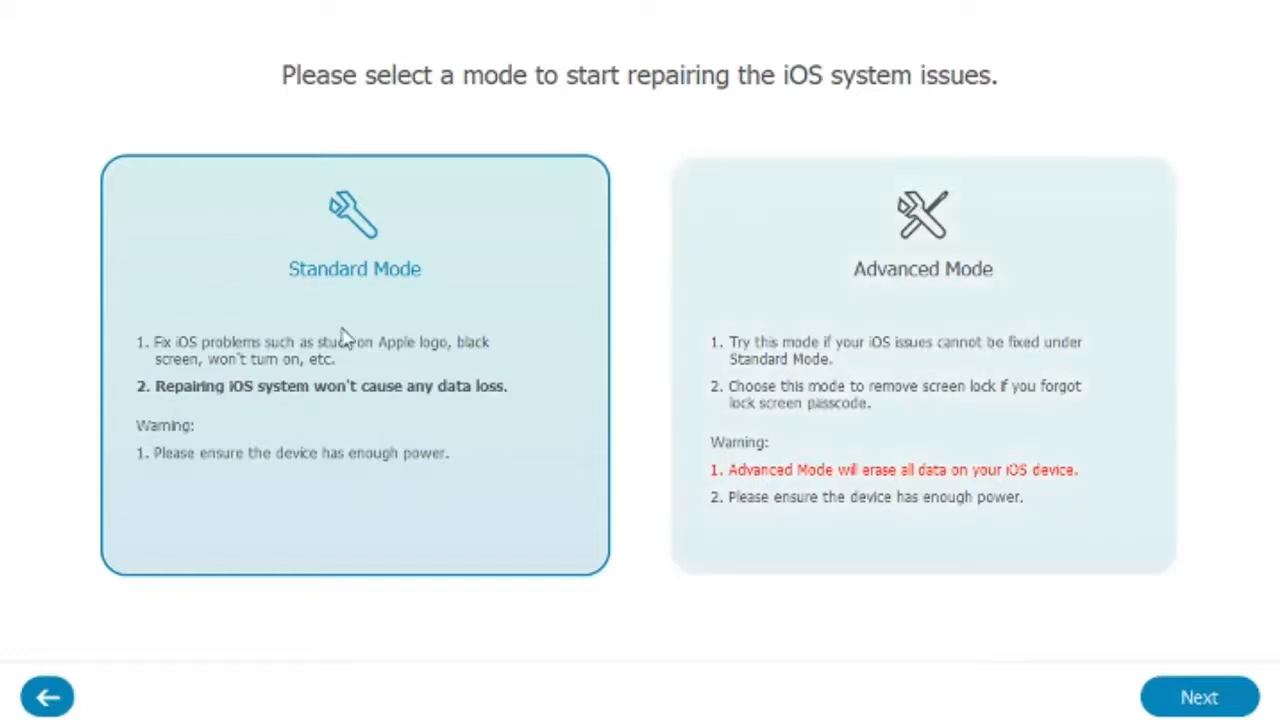
pyautogui.moveTo(316, 414)
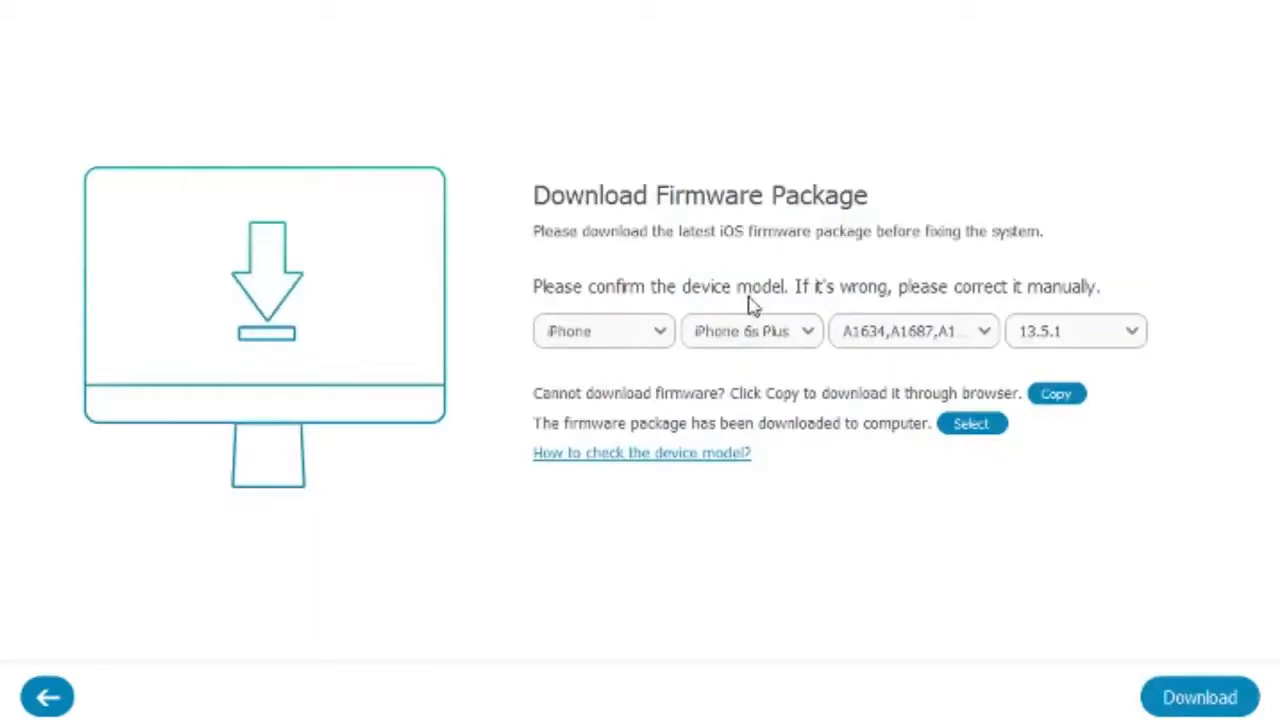
pyautogui.moveTo(1178, 358)
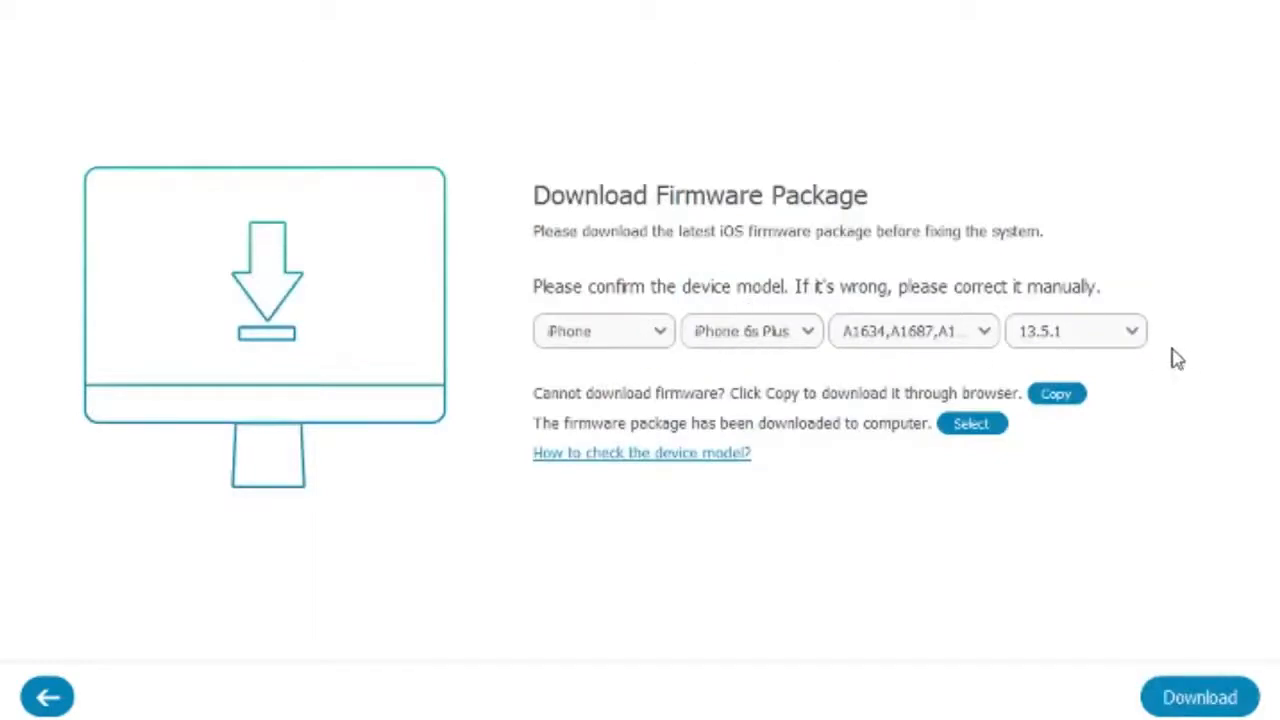
pyautogui.moveTo(624, 396)
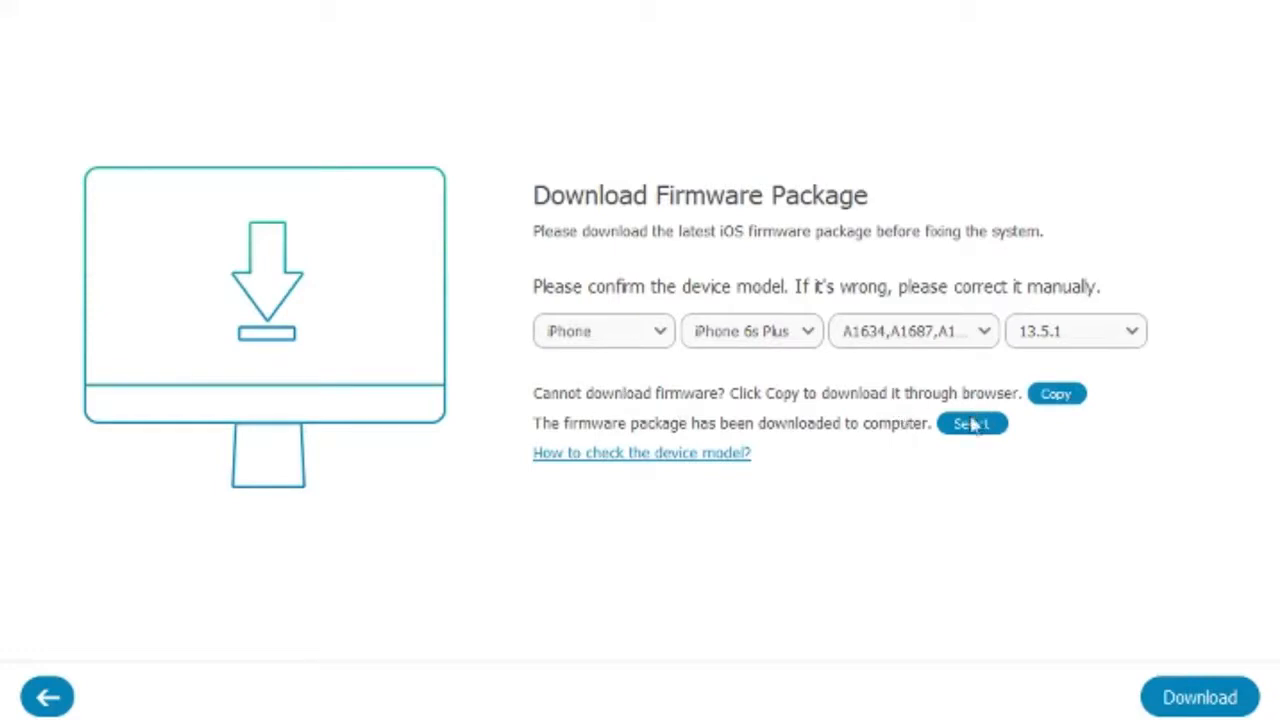
pyautogui.moveTo(910, 448)
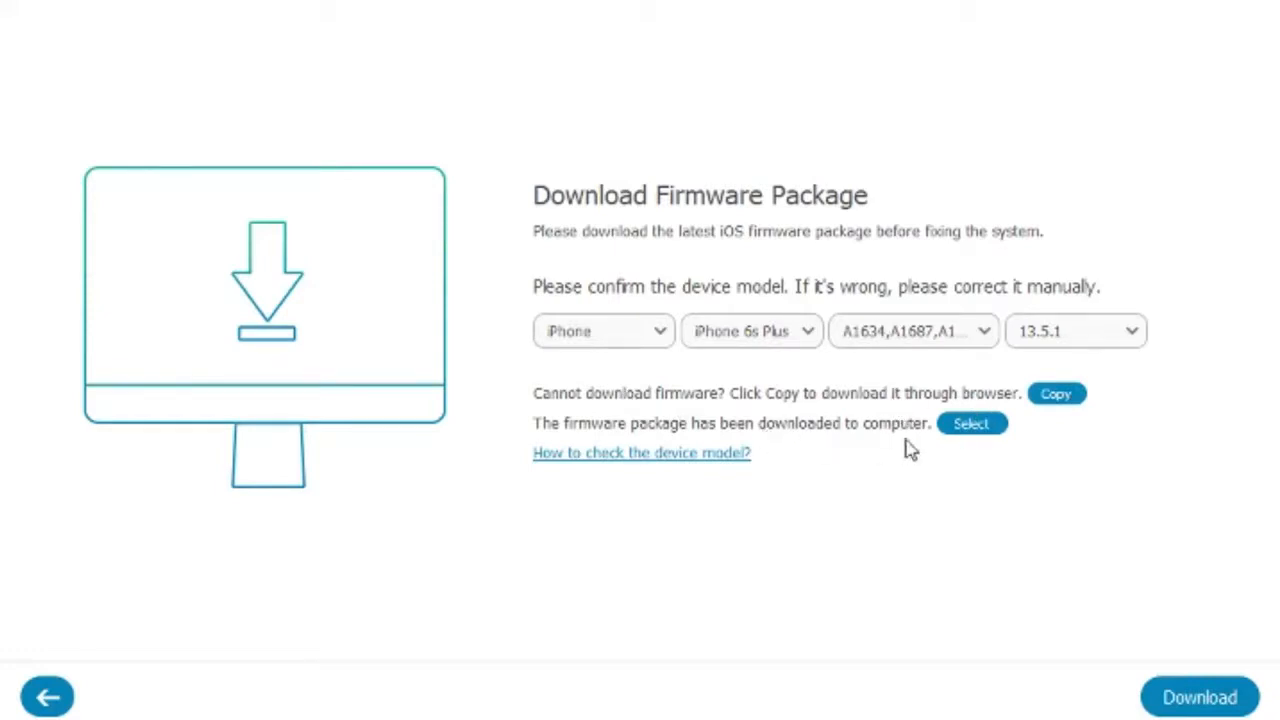
pyautogui.moveTo(644, 424)
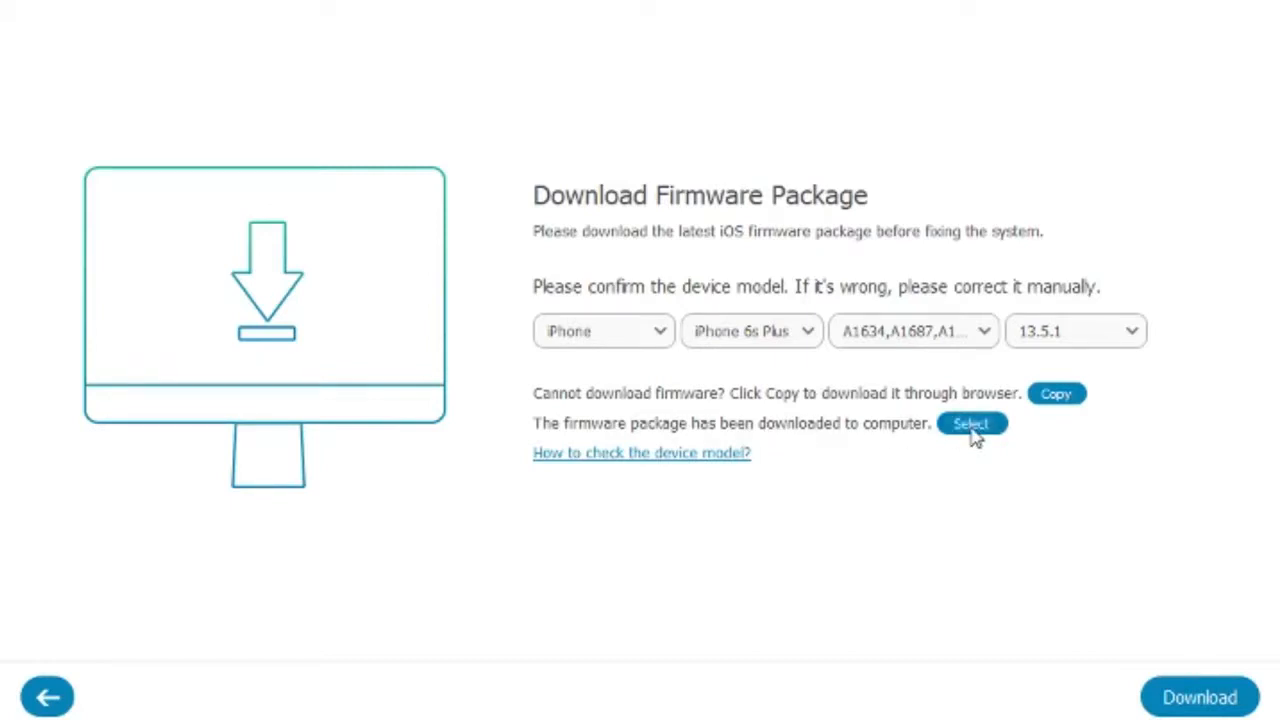
pyautogui.click(970, 424)
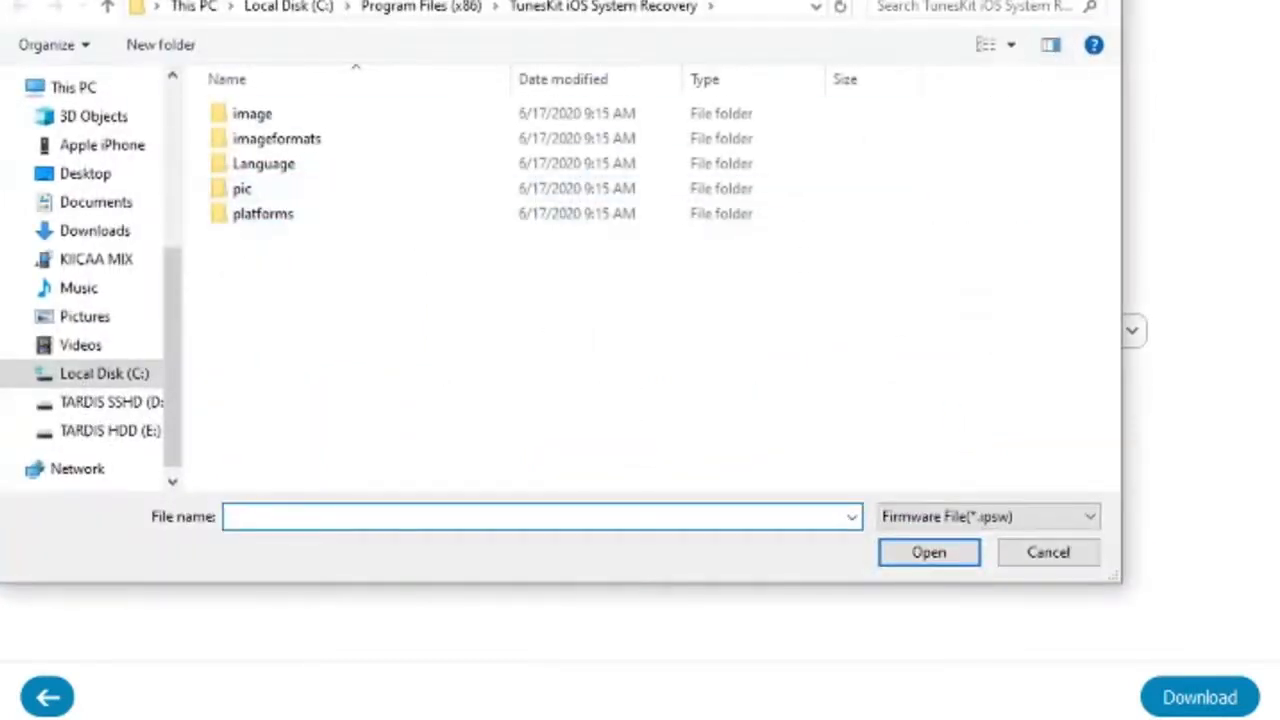
pyautogui.click(1048, 552)
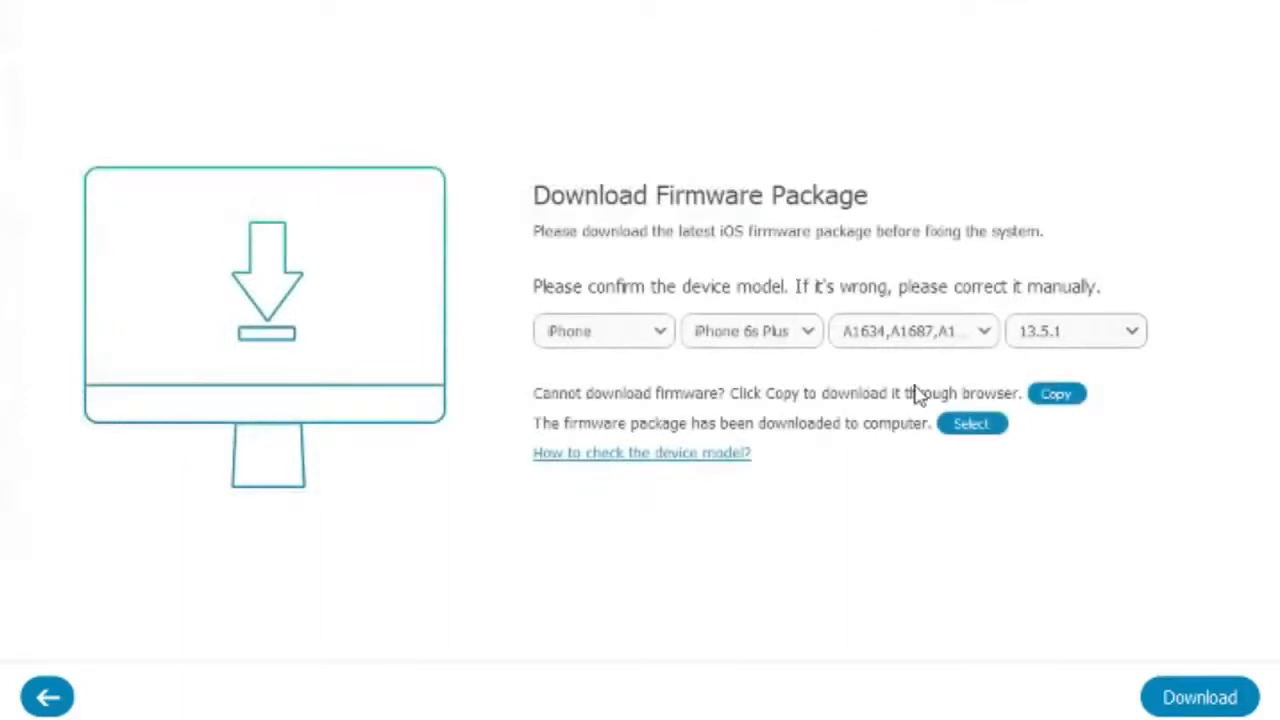
pyautogui.moveTo(810, 374)
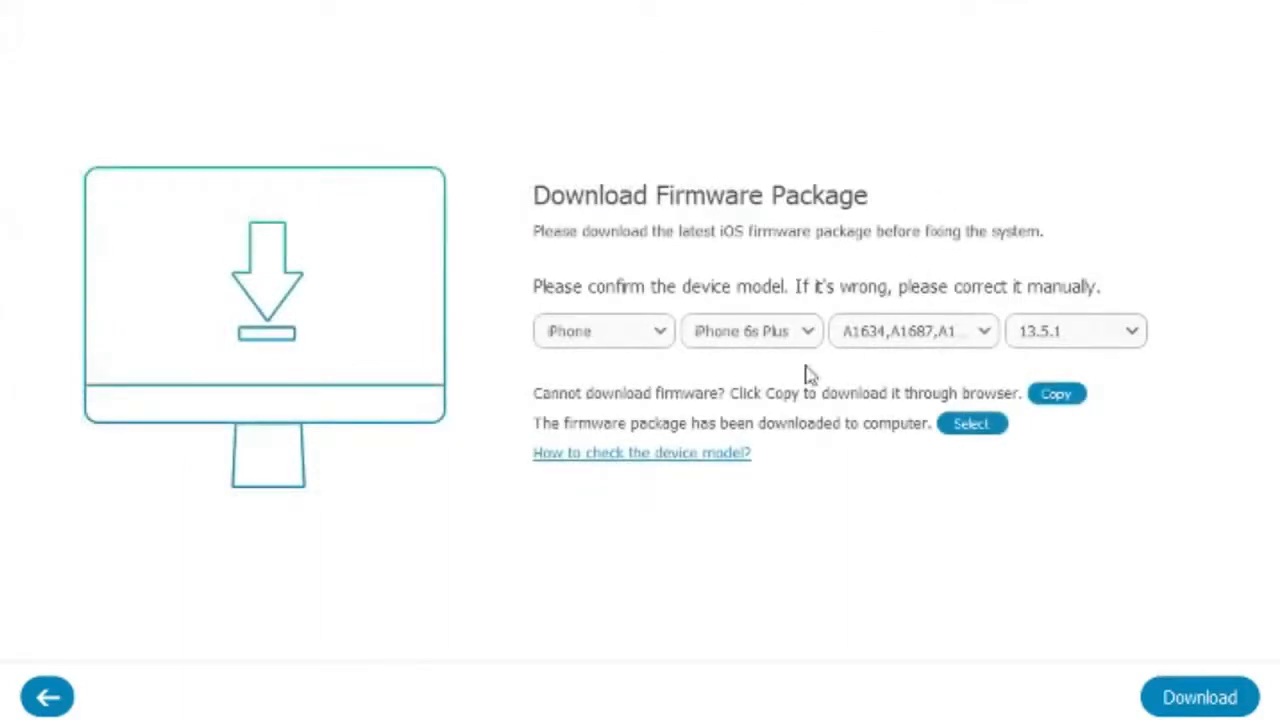
pyautogui.moveTo(790, 348)
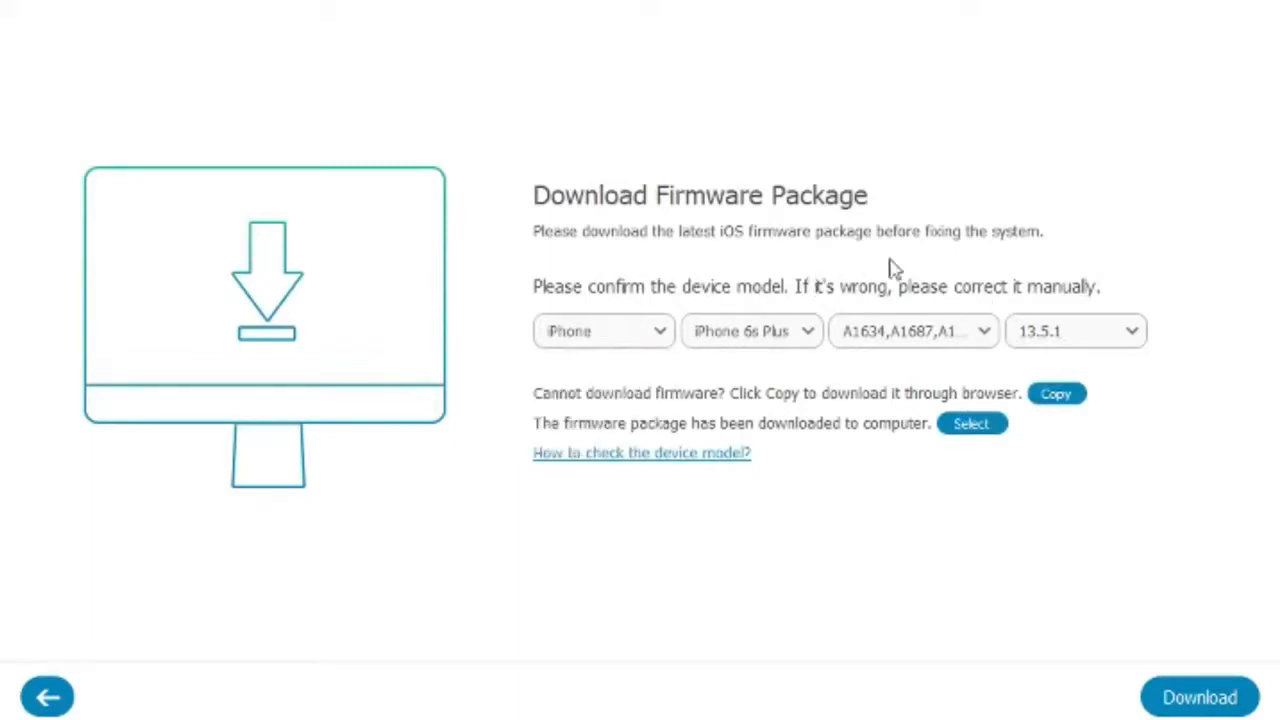
# - Download the iPhone 6s Plus 13.5.1 firmware and begin the repair so unzipping starts
pyautogui.click(1200, 696)
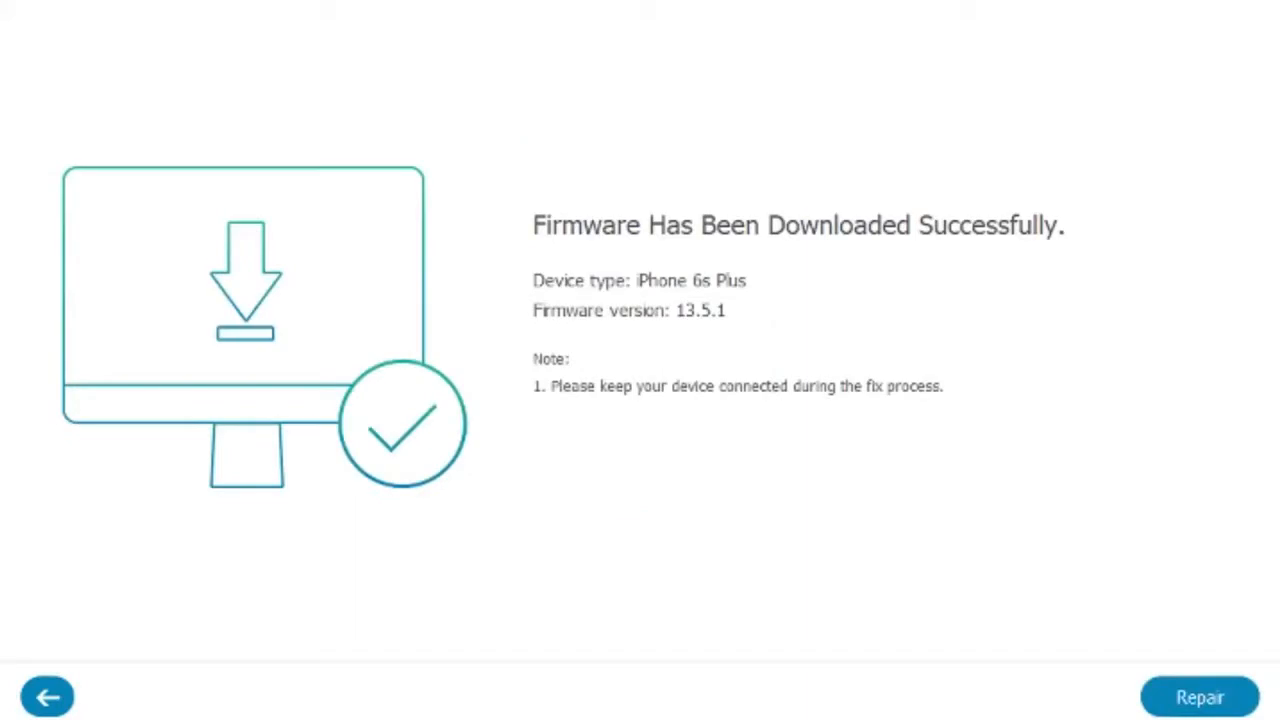
pyautogui.moveTo(824, 360)
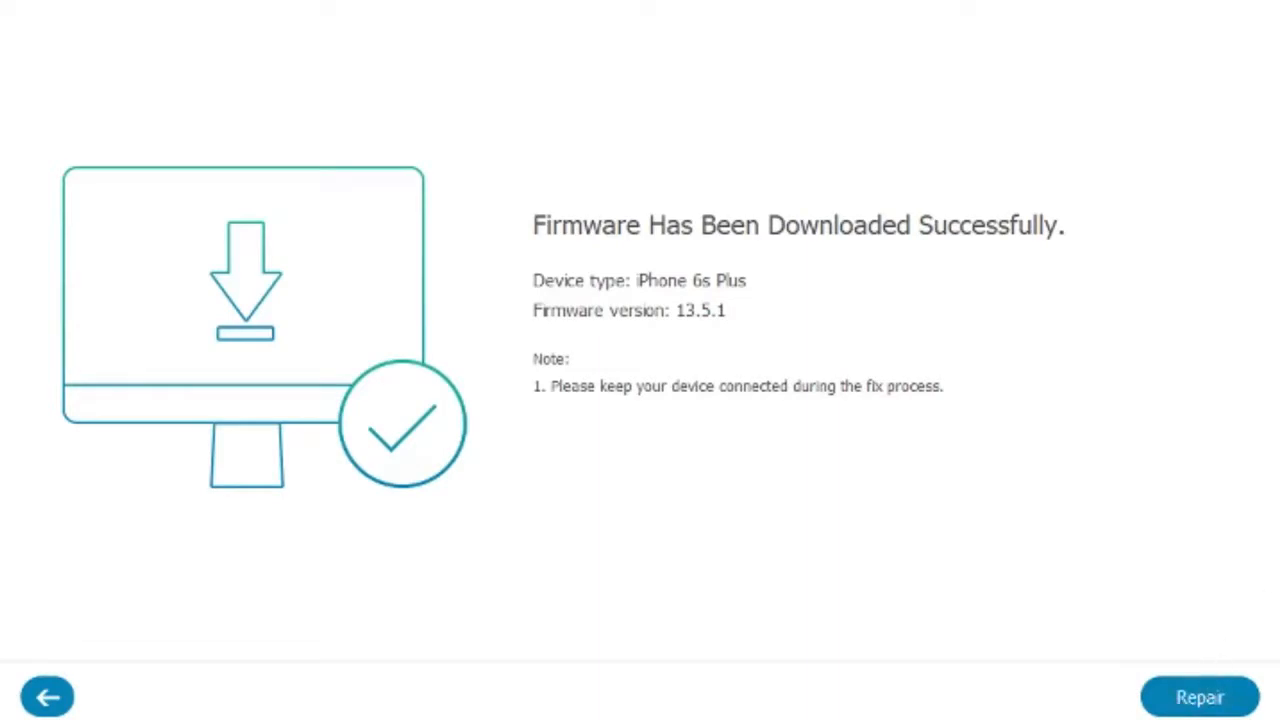
pyautogui.click(1200, 696)
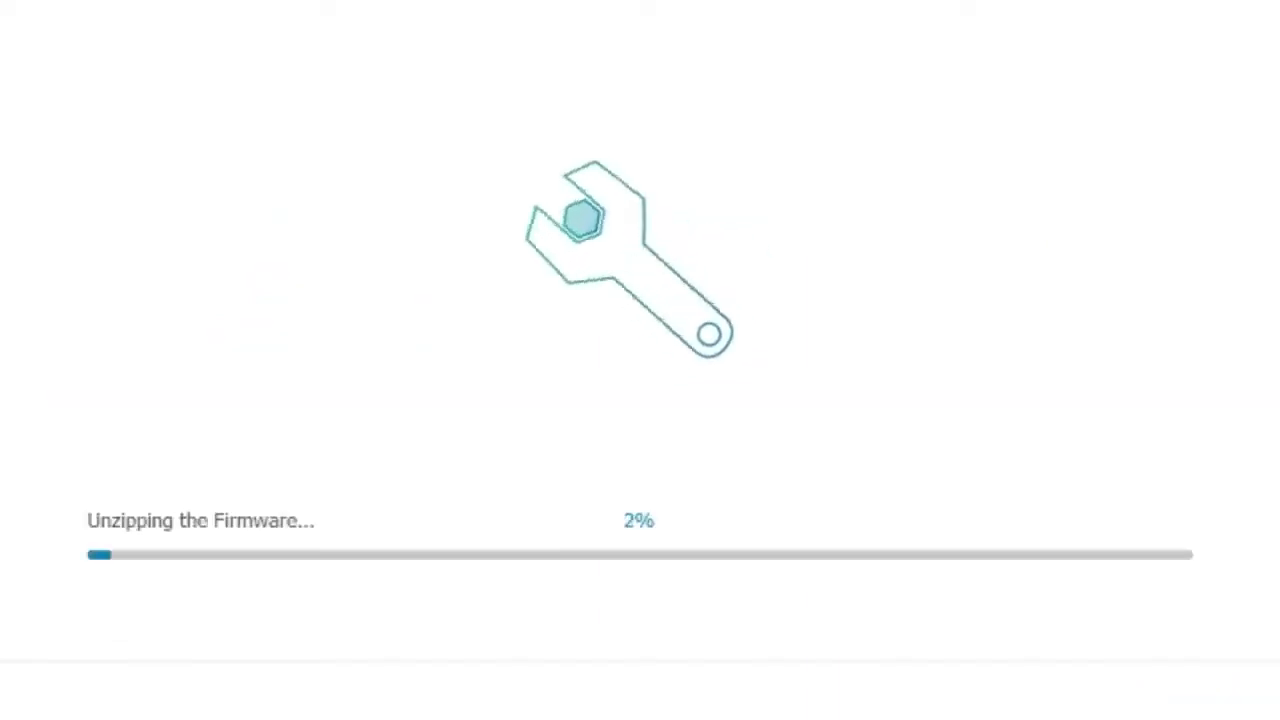